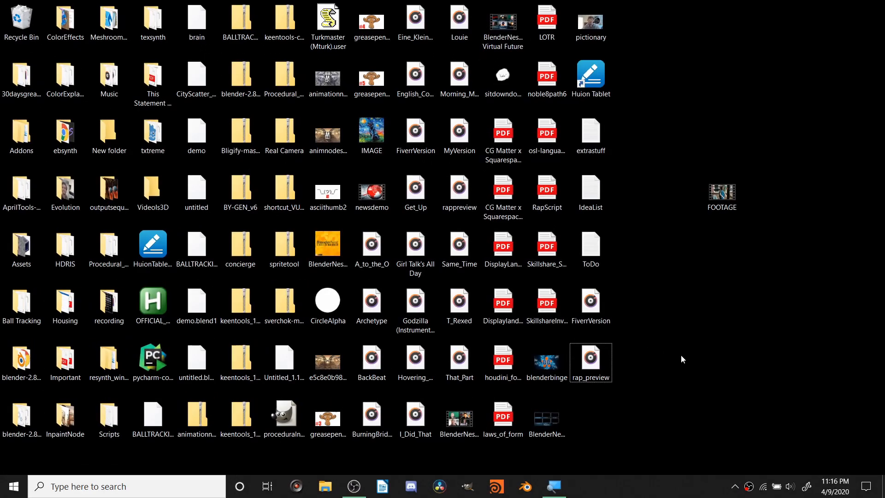
mouse_move(719, 323)
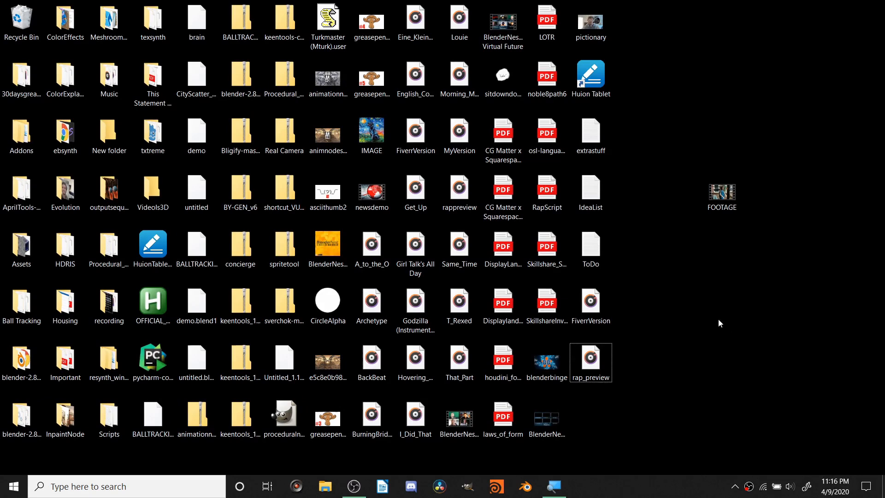
mouse_move(728, 305)
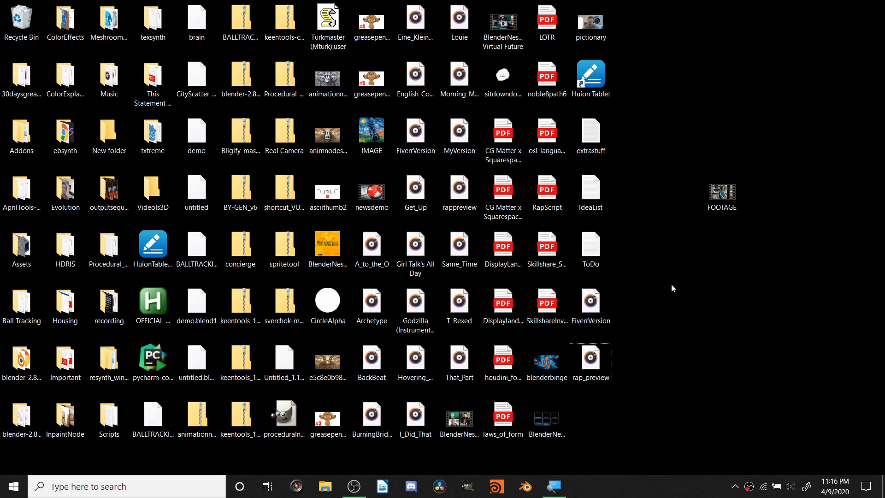
Step: Select the 7-second FOOTAGE MP4 file on the desktop
left_click(721, 192)
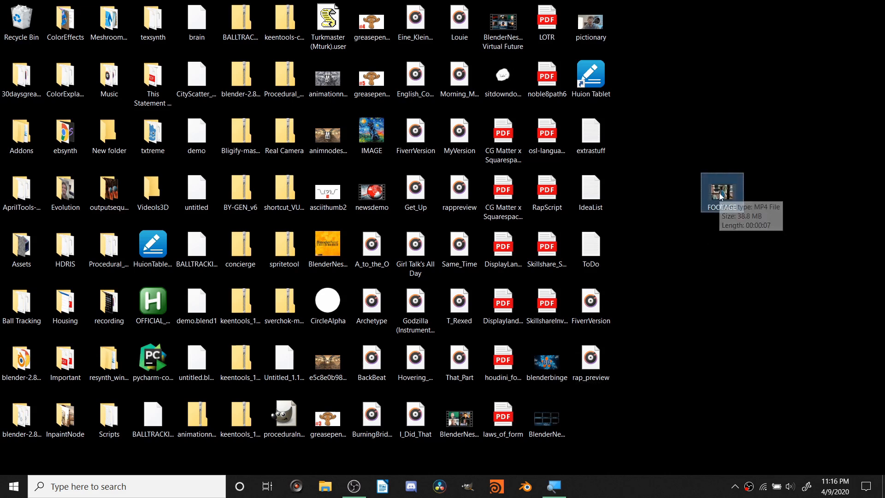
mouse_move(795, 214)
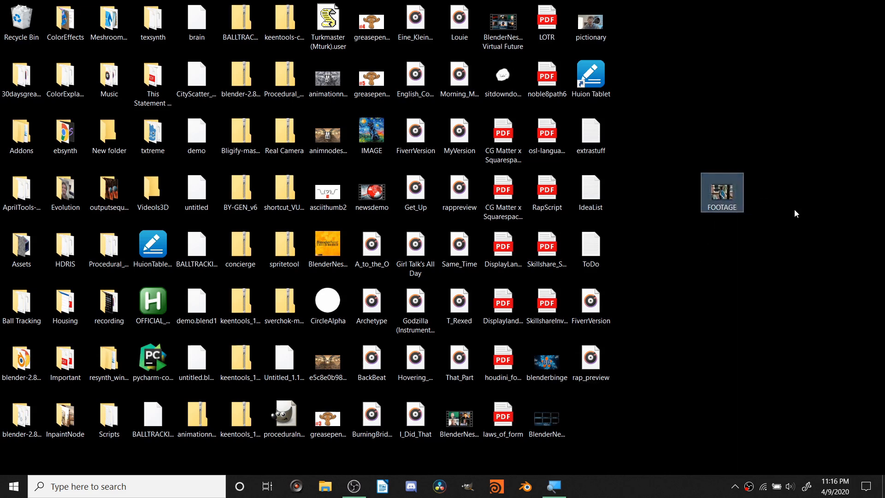
mouse_move(755, 185)
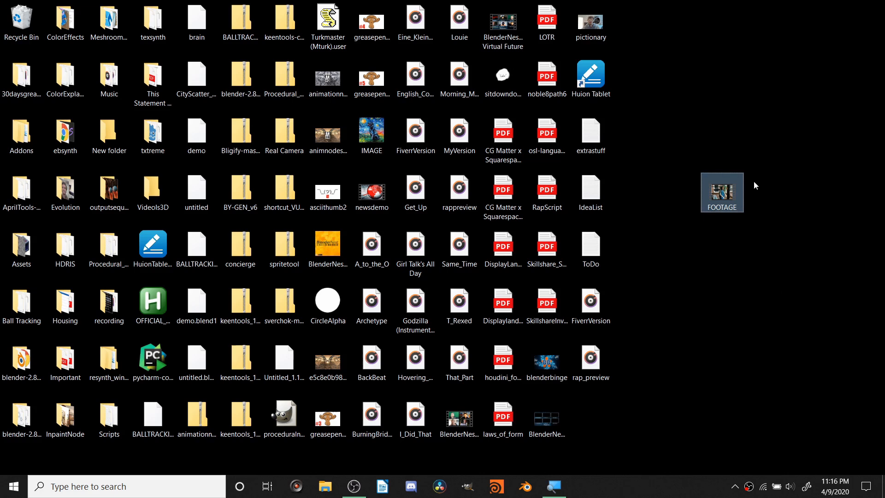
mouse_move(776, 186)
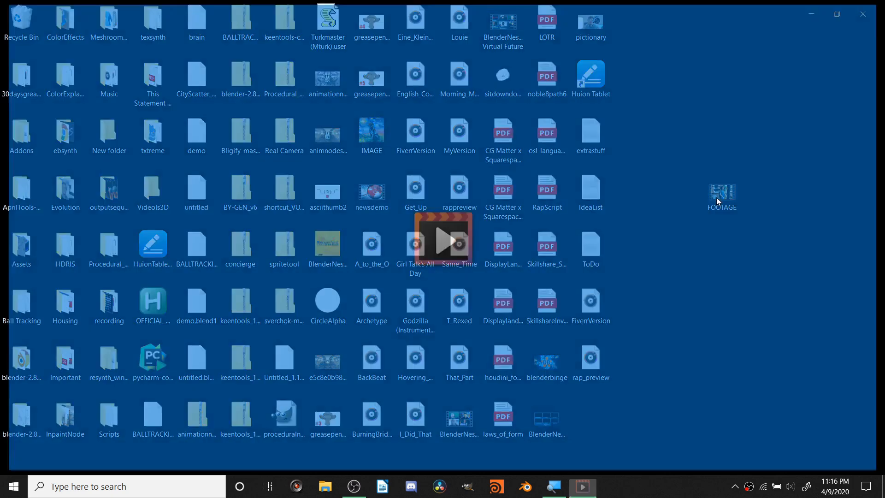
Step: Preview the FOOTAGE clip in Windows Media Player, then close the player
left_click(721, 191)
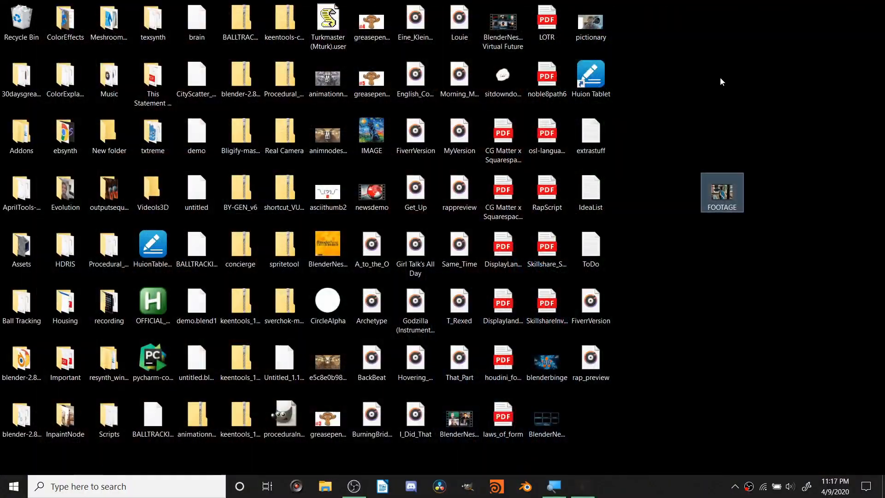
left_click(354, 485)
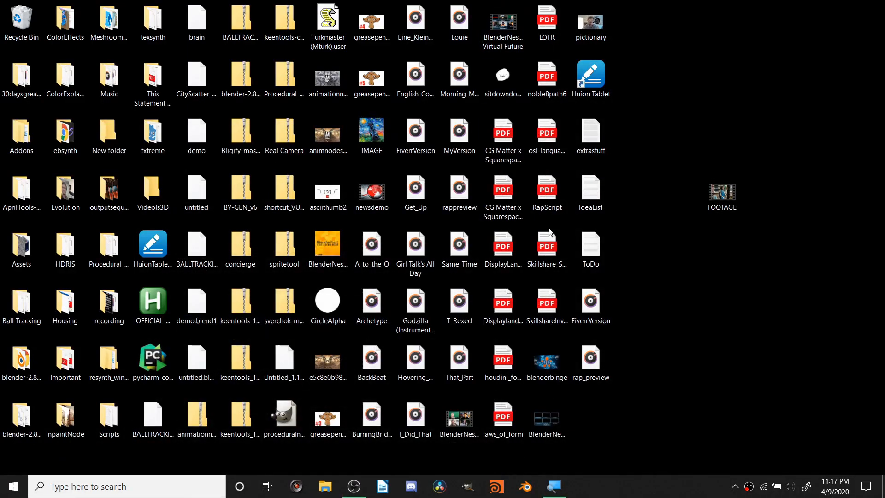
left_click(722, 191)
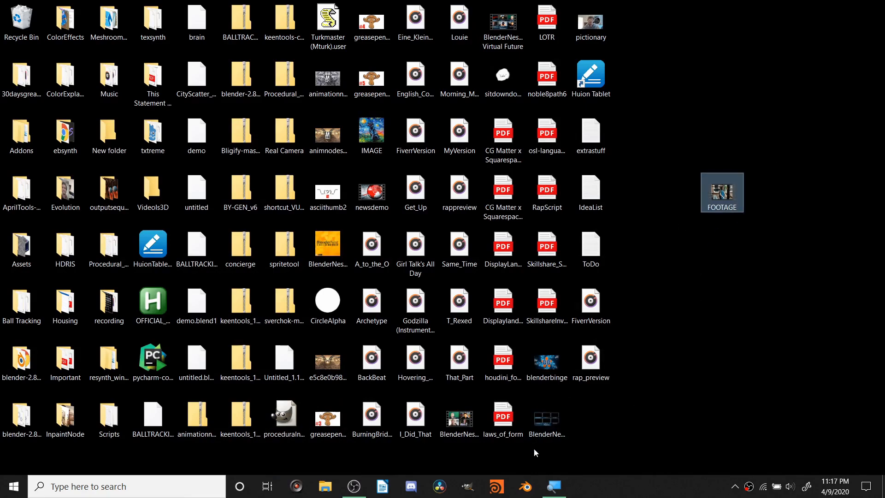
Step: Launch Blender, dismiss the splash screen, and show the Video Editing workspace options
left_click(525, 486)
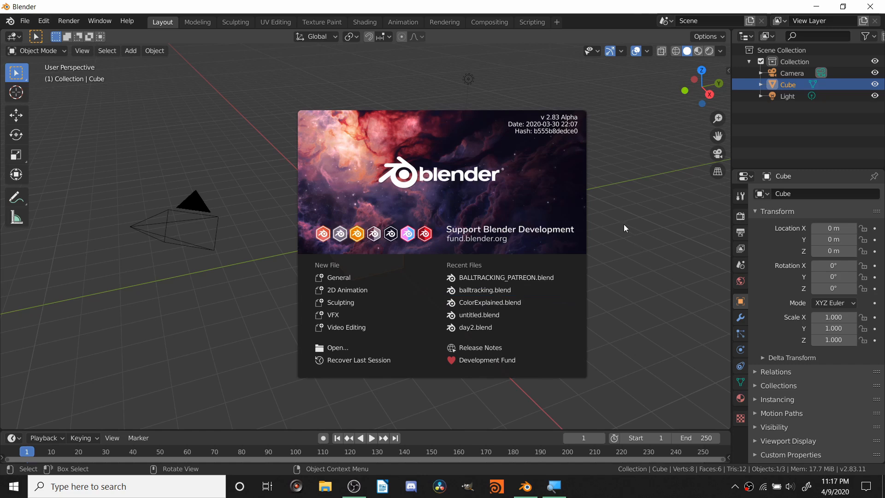
left_click(487, 207)
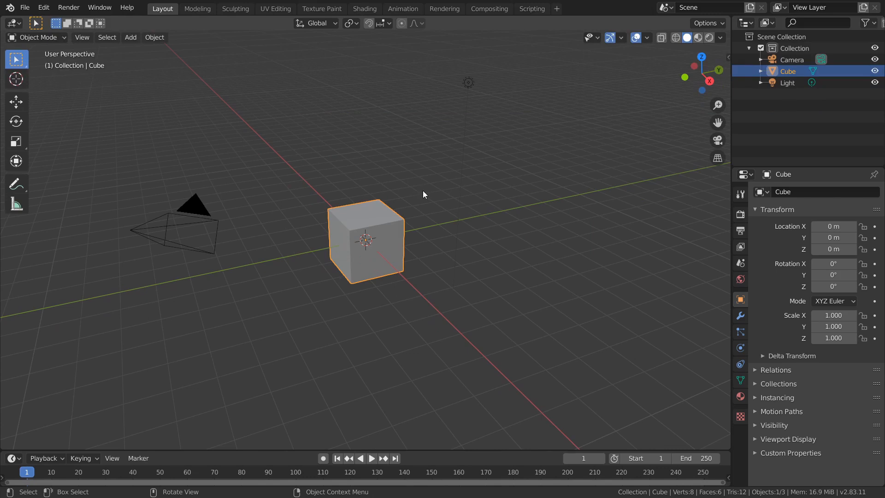
mouse_move(492, 172)
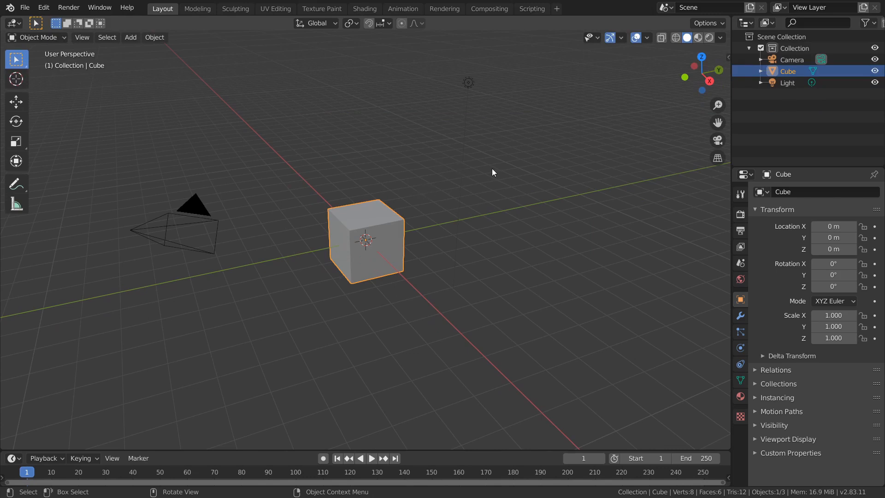
mouse_move(509, 41)
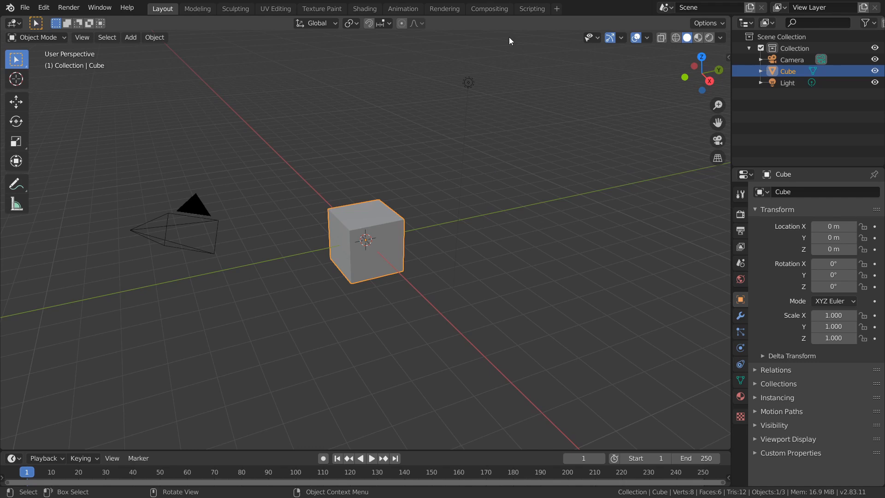
left_click(556, 8)
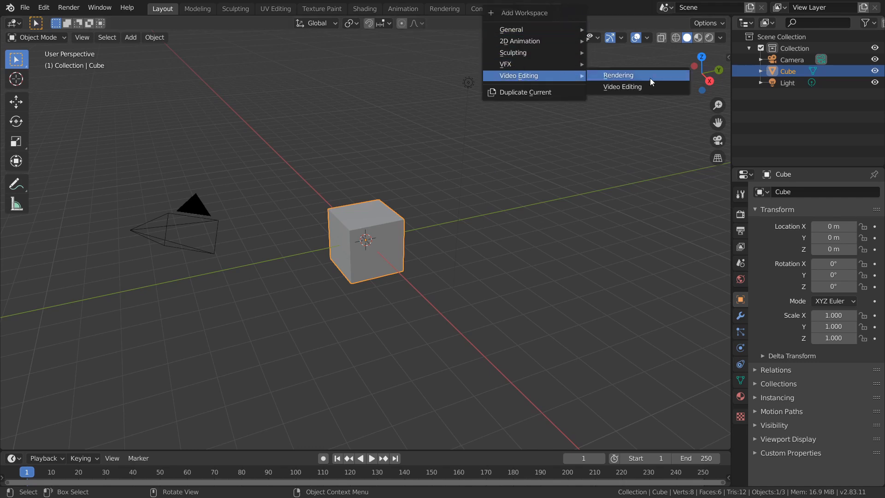
mouse_move(622, 87)
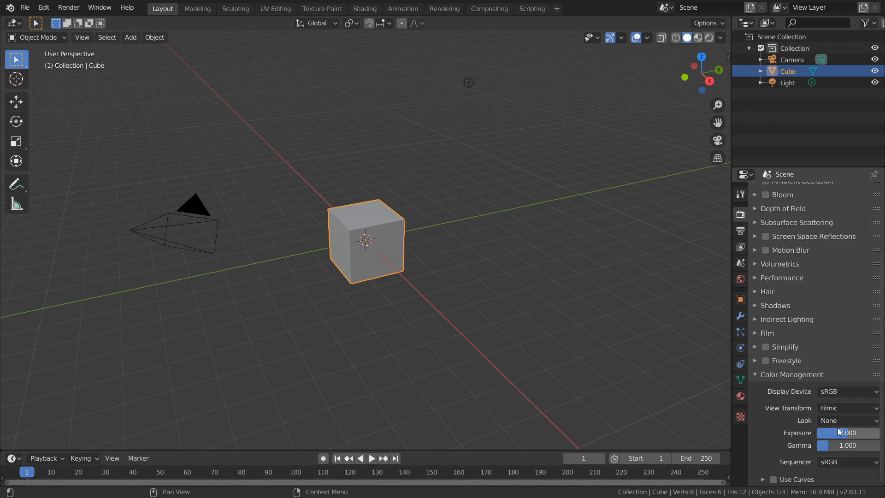
mouse_move(538, 296)
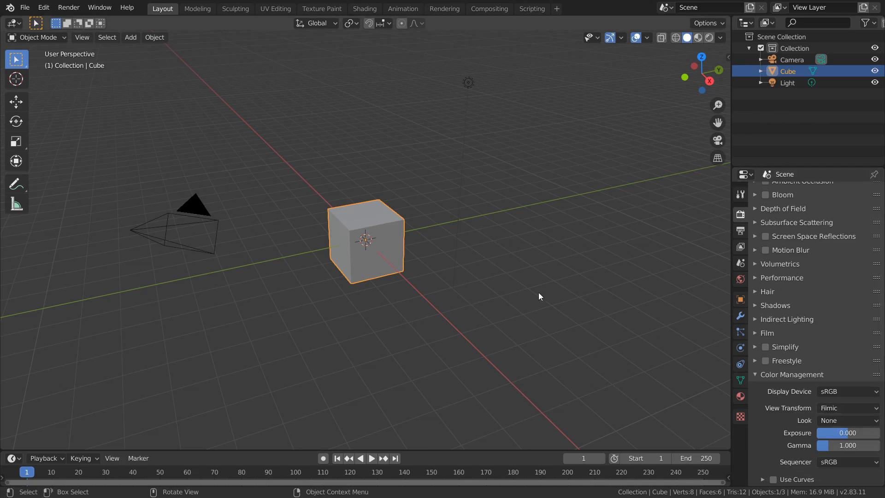
mouse_move(411, 161)
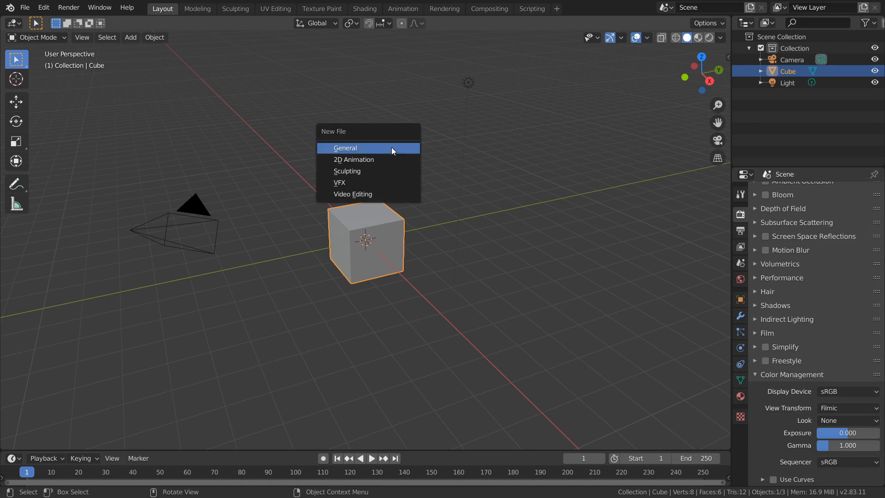
mouse_move(357, 194)
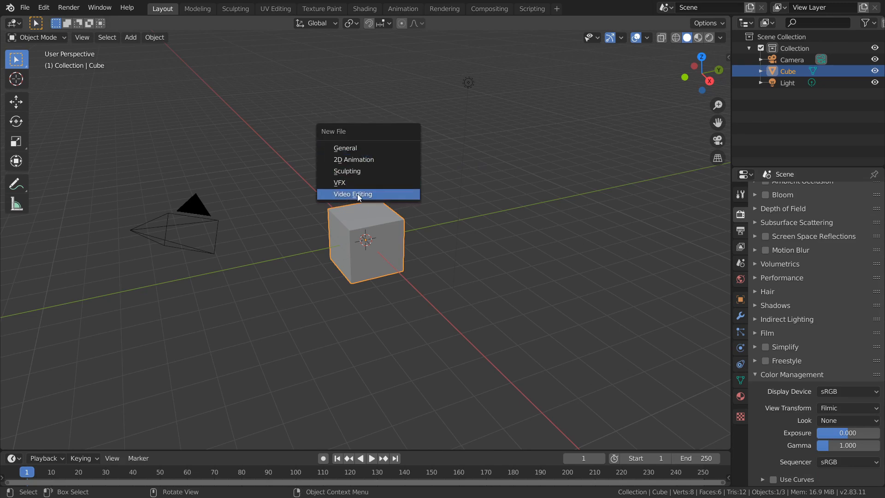
Step: Create a new Video Editing file, review color management, and show the sequencer's strip types
left_click(353, 193)
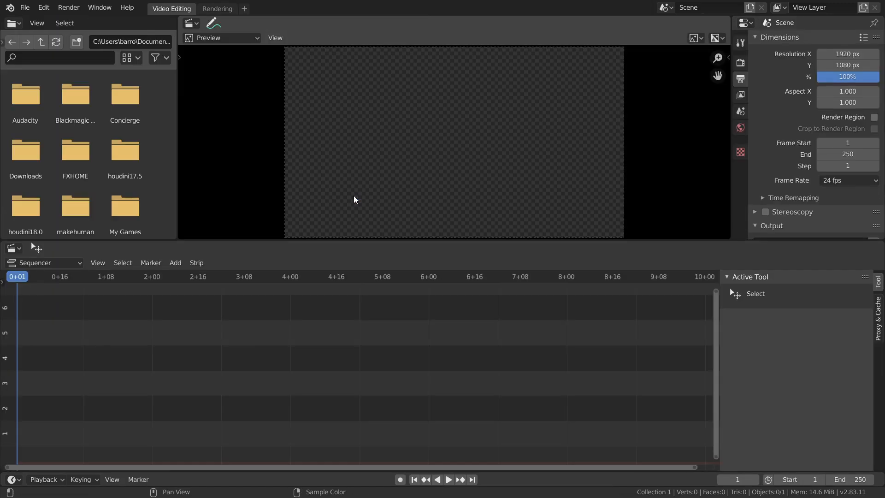
mouse_move(359, 216)
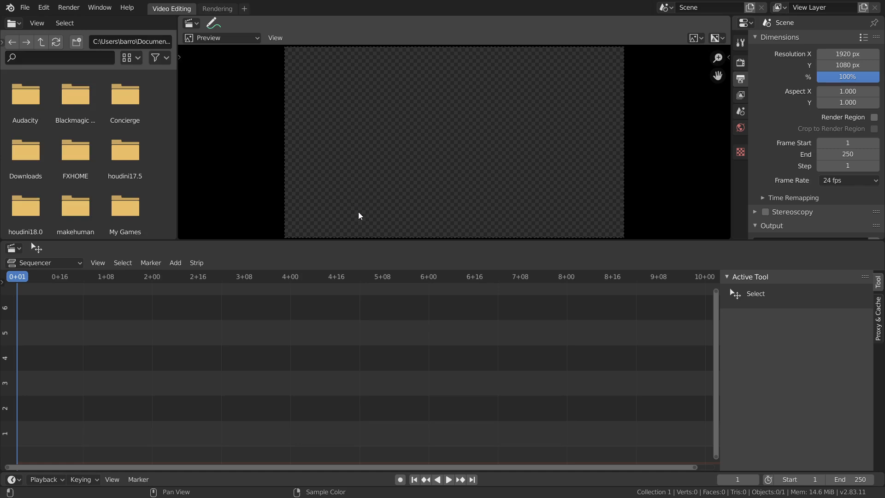
left_click(740, 63)
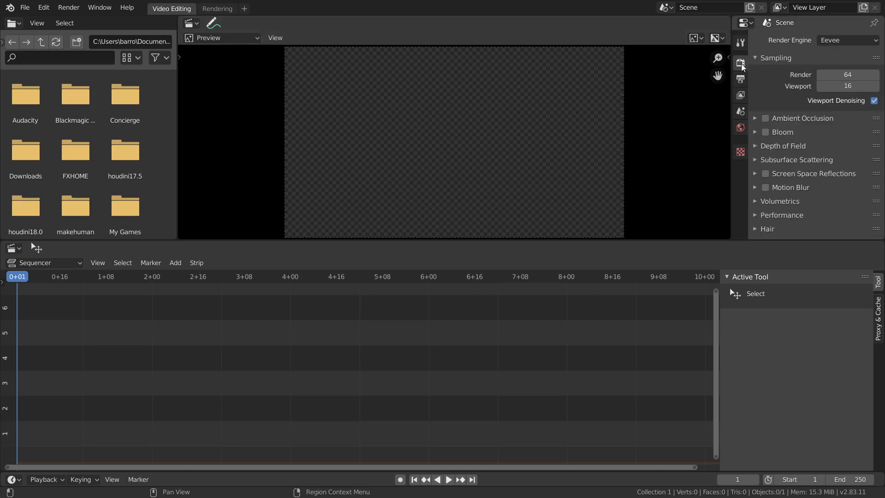
scroll("down", 3)
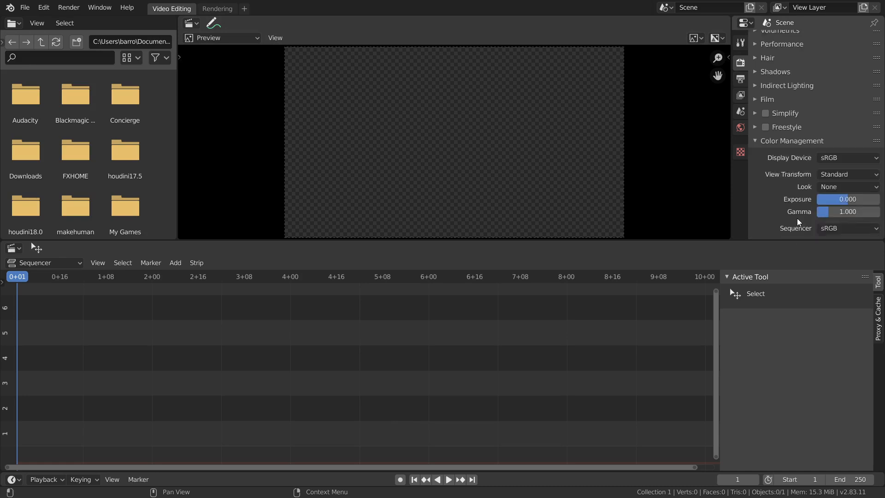
scroll("down", 3)
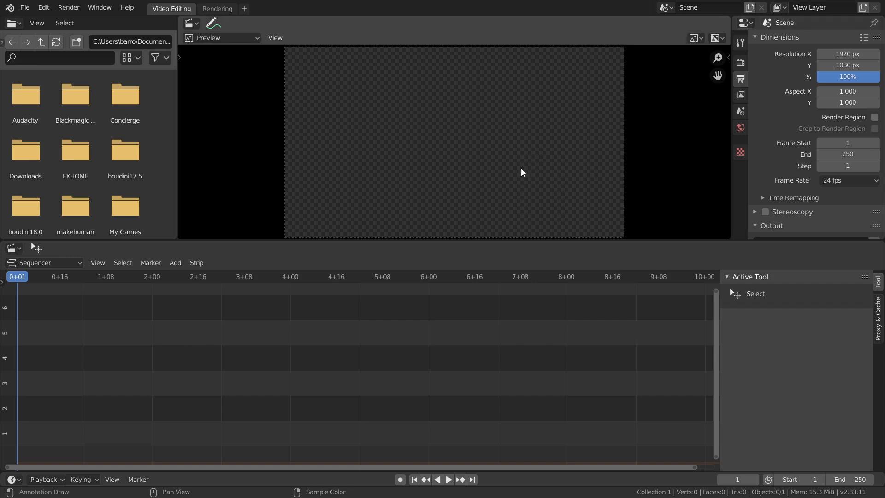
left_click(175, 262)
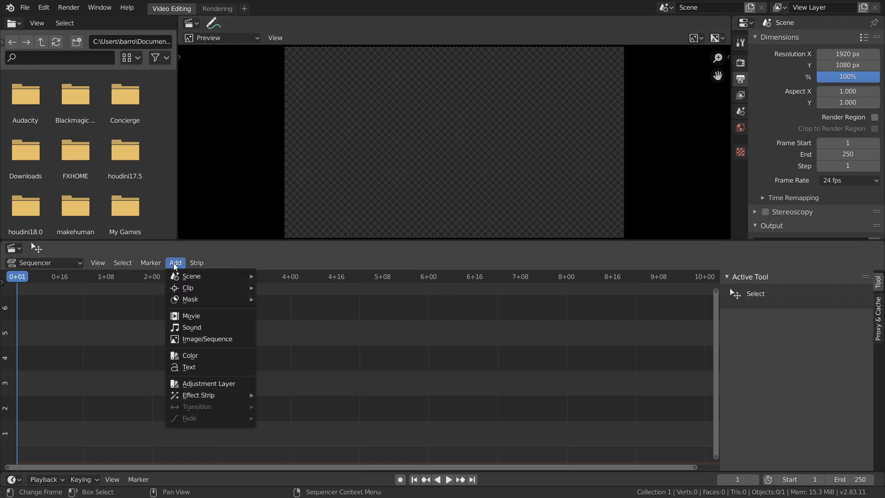
Step: Add FOOTAGE.mp4 from the Desktop to the sequencer as a movie strip
left_click(191, 315)
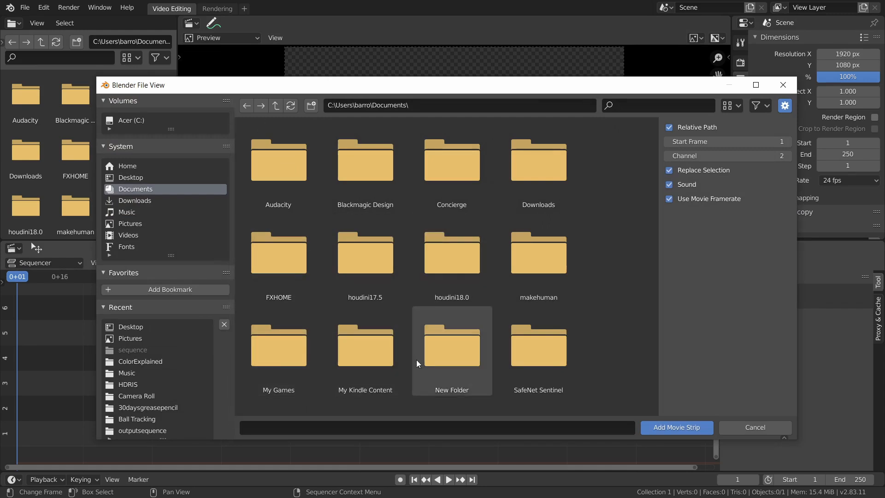
left_click(131, 177)
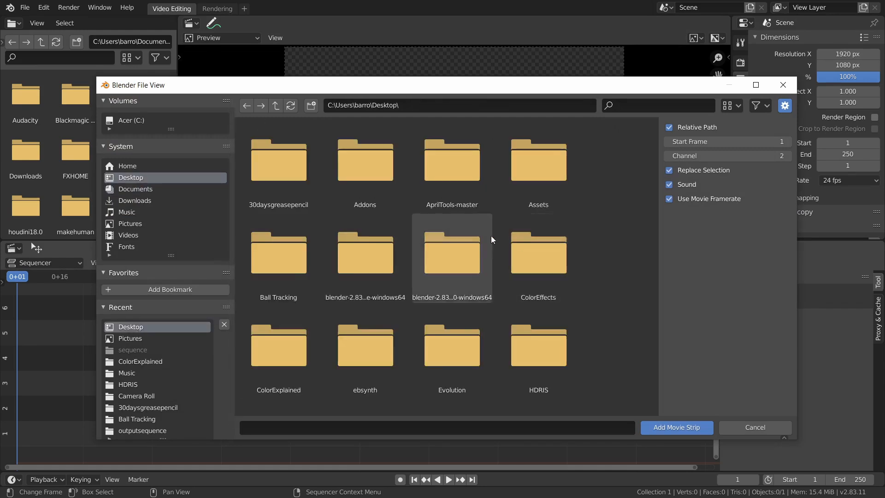
scroll("down", 3)
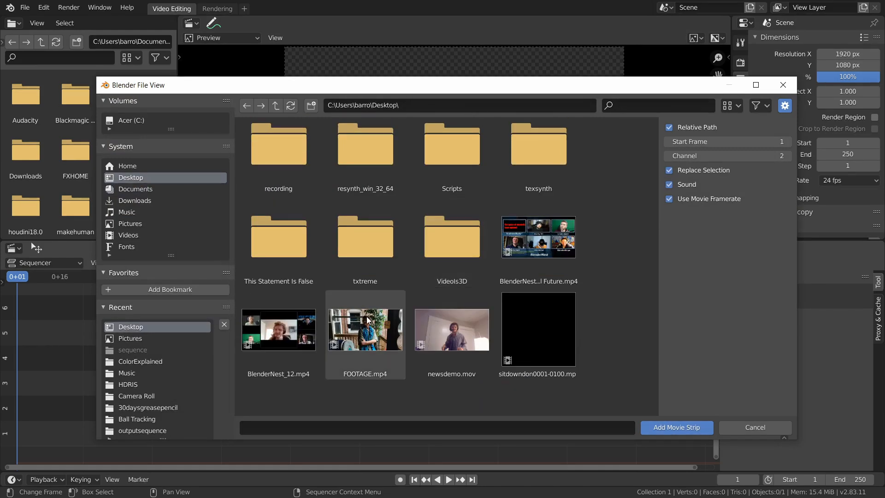
left_click(364, 330)
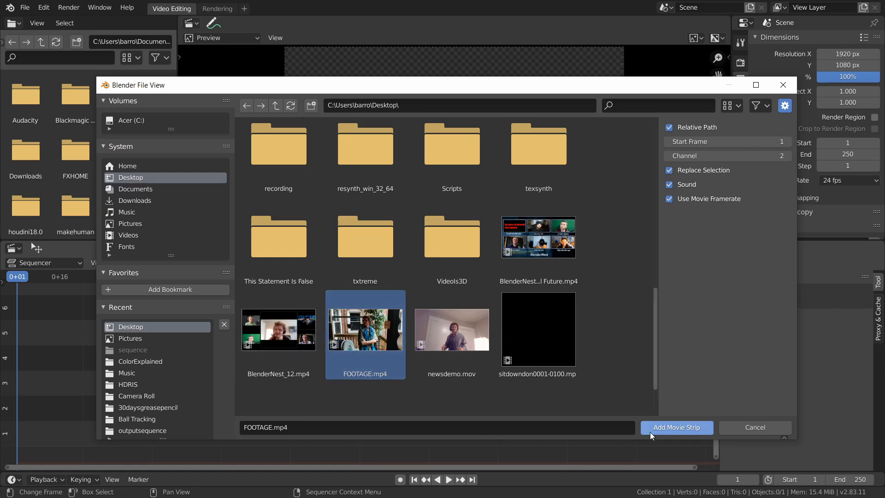
left_click(675, 427)
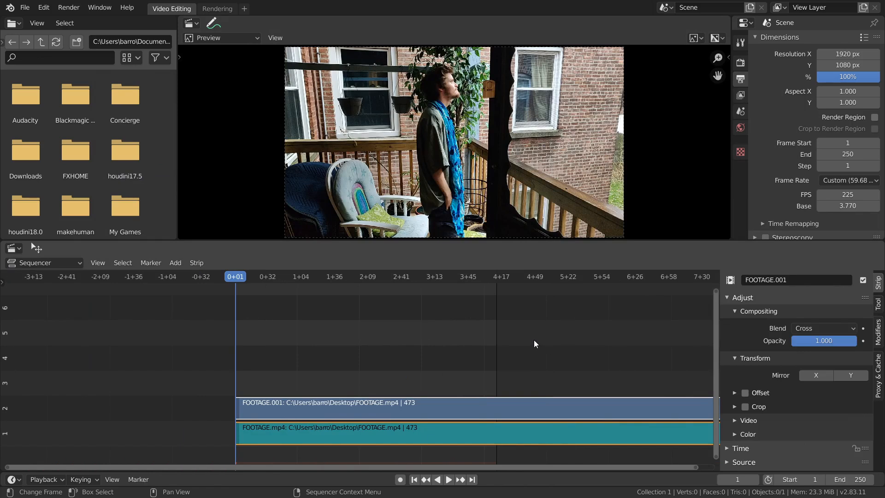
mouse_move(186, 60)
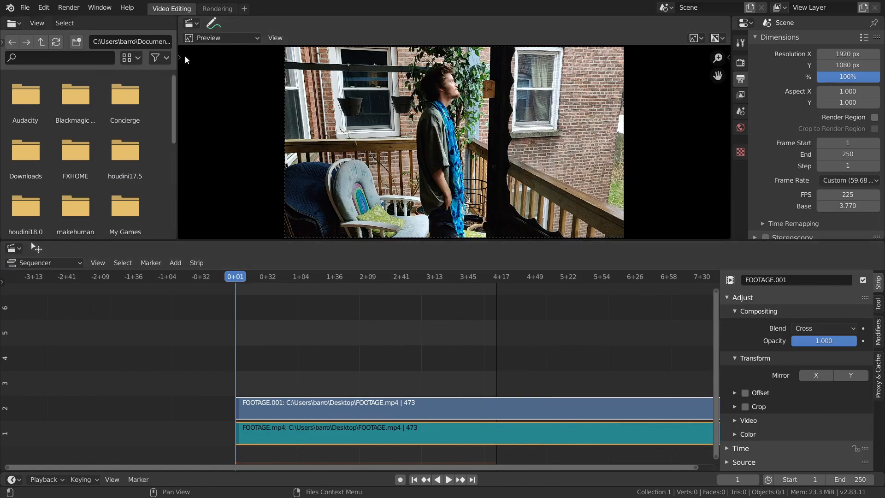
Step: Select the FOOTAGE.mp4 sound strip in channel 1 of the sequencer
scroll("left", 3)
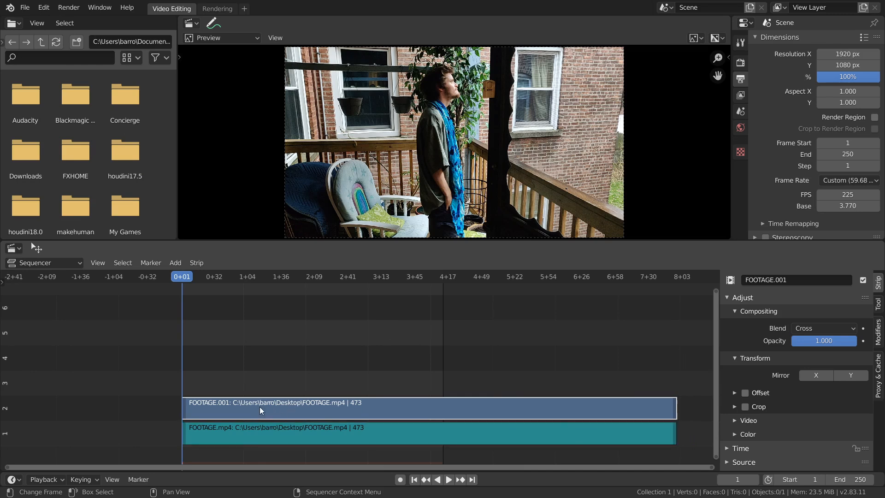
mouse_move(261, 445)
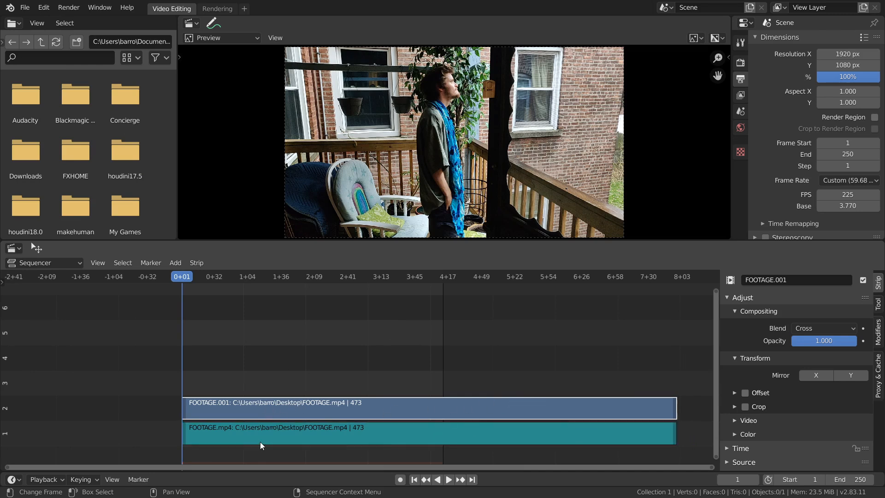
left_click(395, 433)
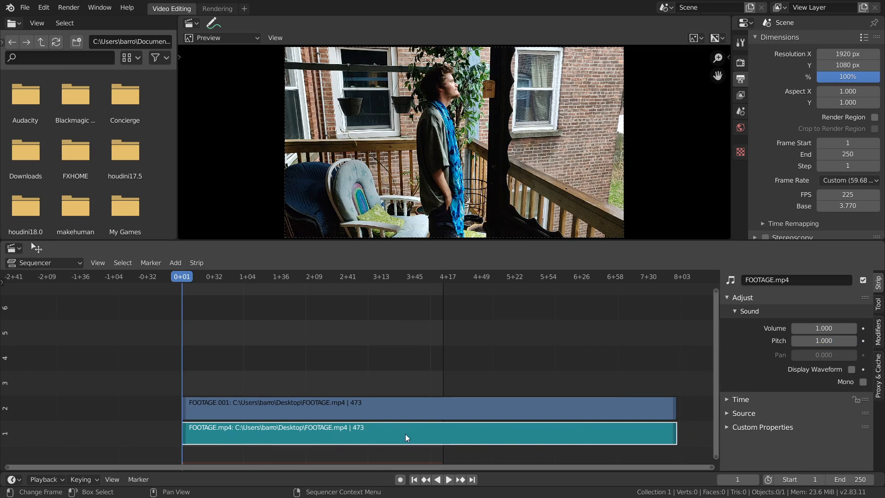
mouse_move(497, 420)
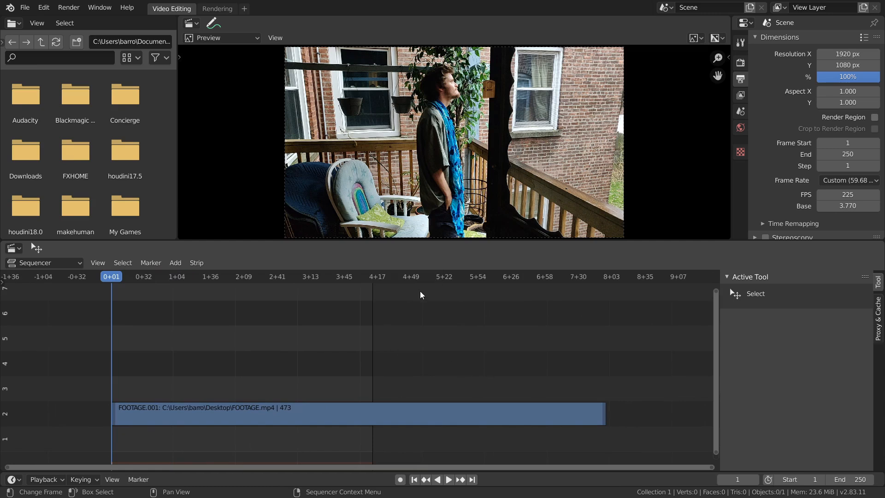
mouse_move(118, 312)
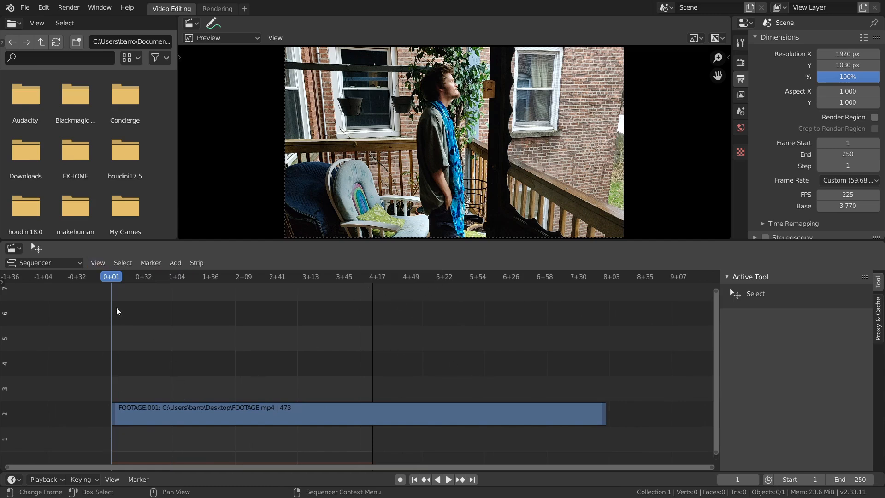
mouse_move(381, 302)
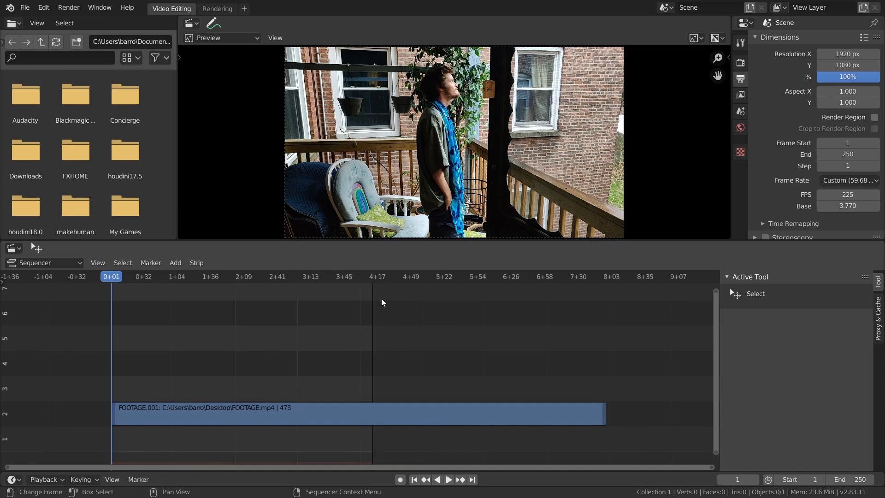
mouse_move(376, 360)
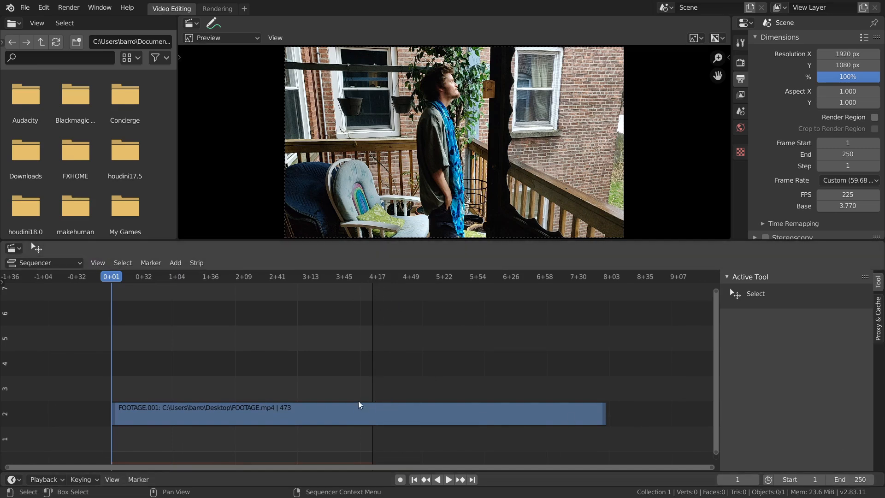
mouse_move(621, 414)
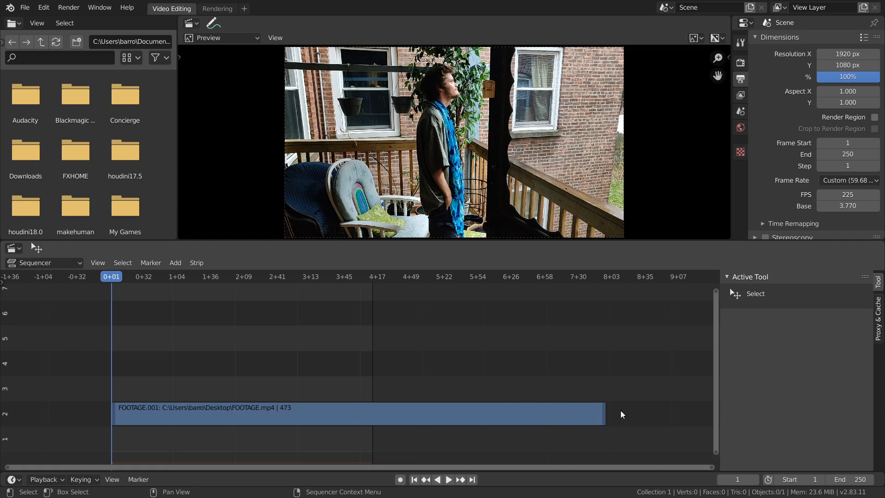
mouse_move(377, 424)
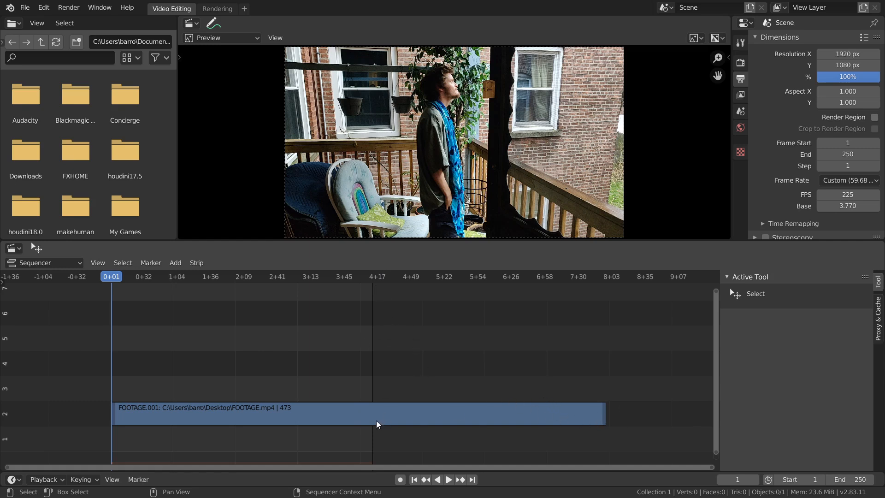
mouse_move(357, 445)
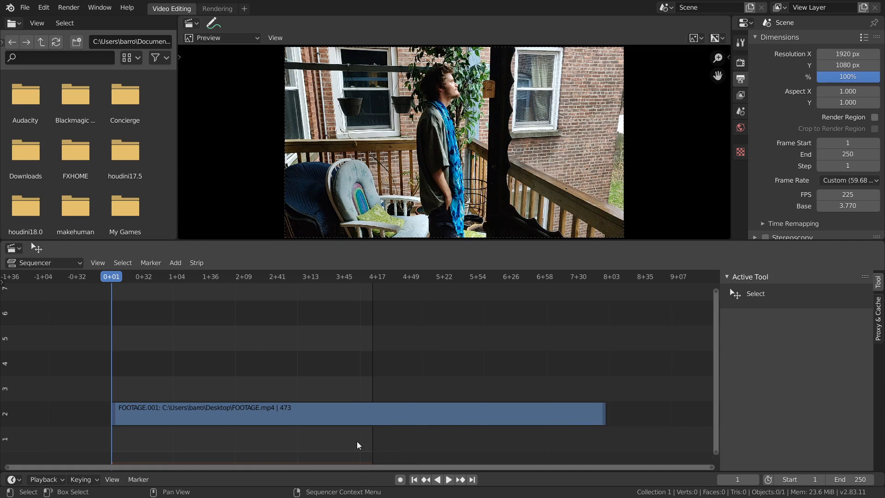
mouse_move(646, 410)
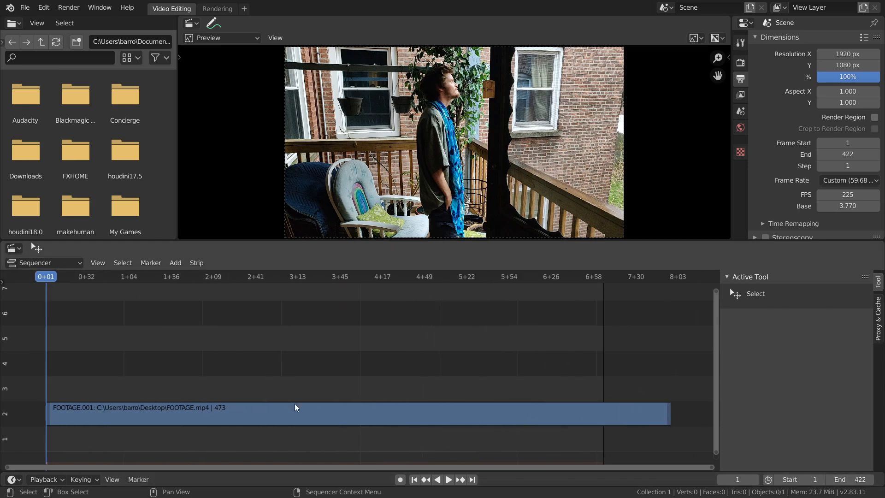
mouse_move(661, 367)
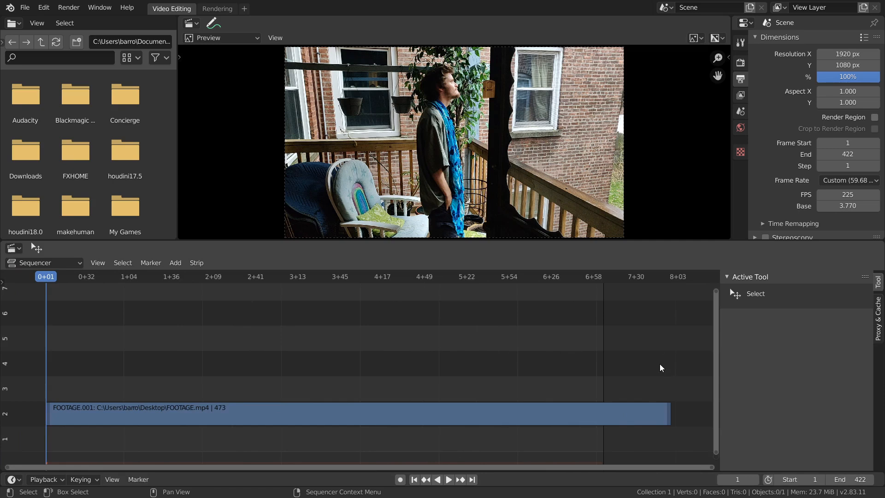
mouse_move(357, 349)
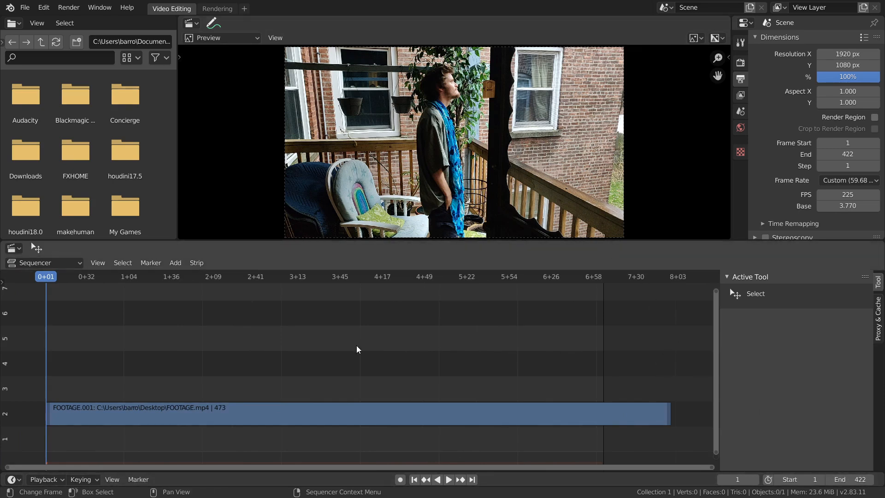
mouse_move(238, 400)
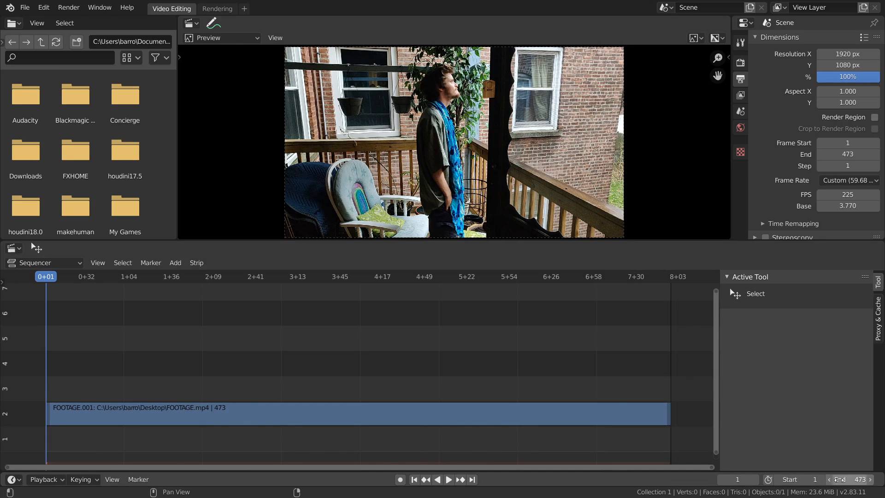
Step: Jump to the final frame, 473, to check whether the preview is blank
left_click(669, 276)
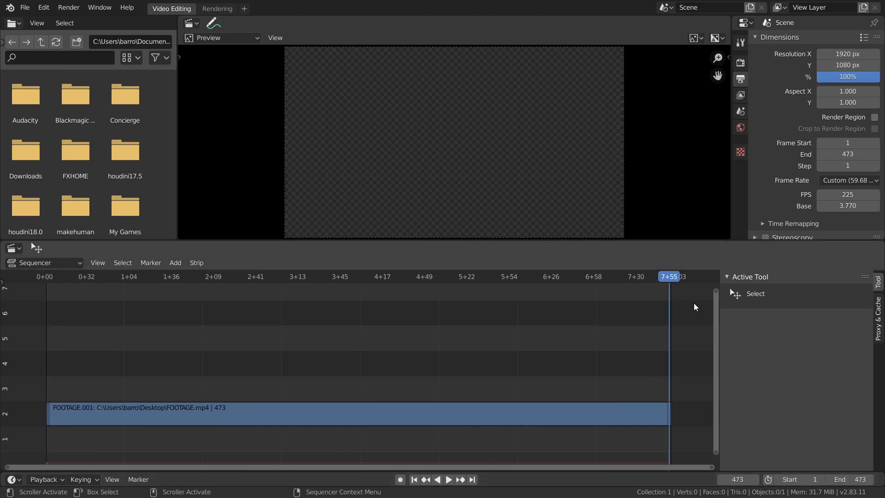
mouse_move(680, 319)
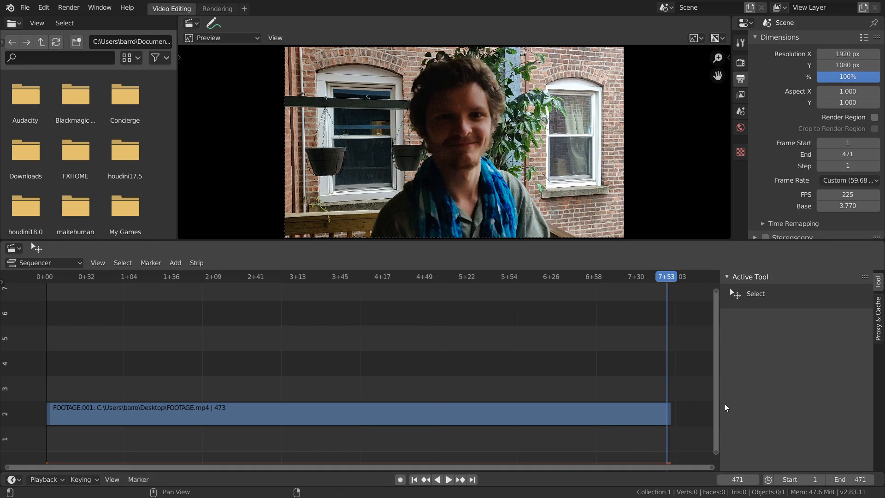
mouse_move(521, 393)
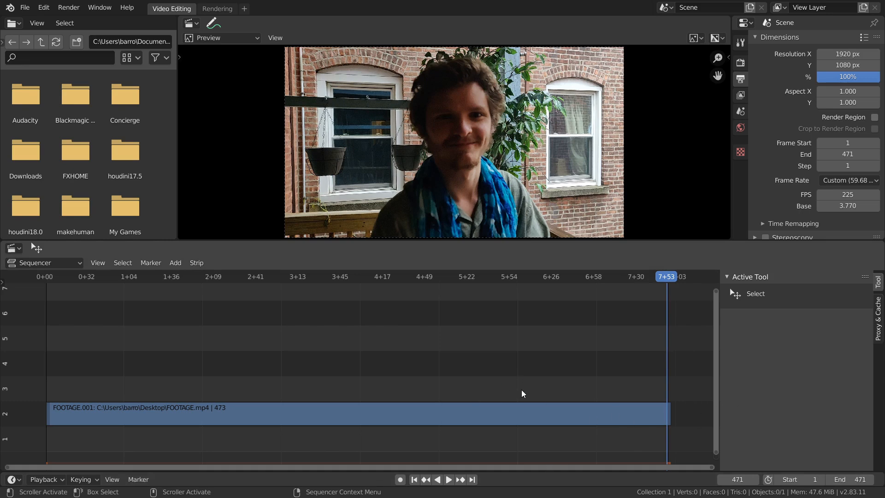
mouse_move(601, 404)
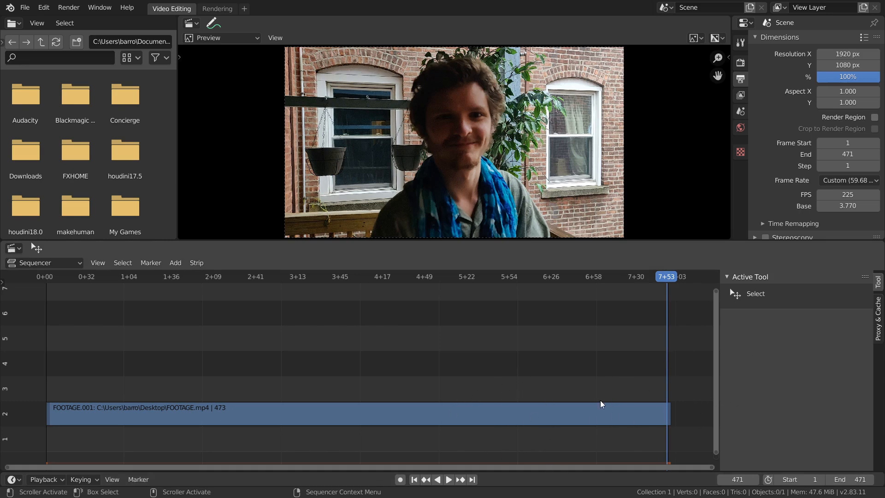
mouse_move(605, 424)
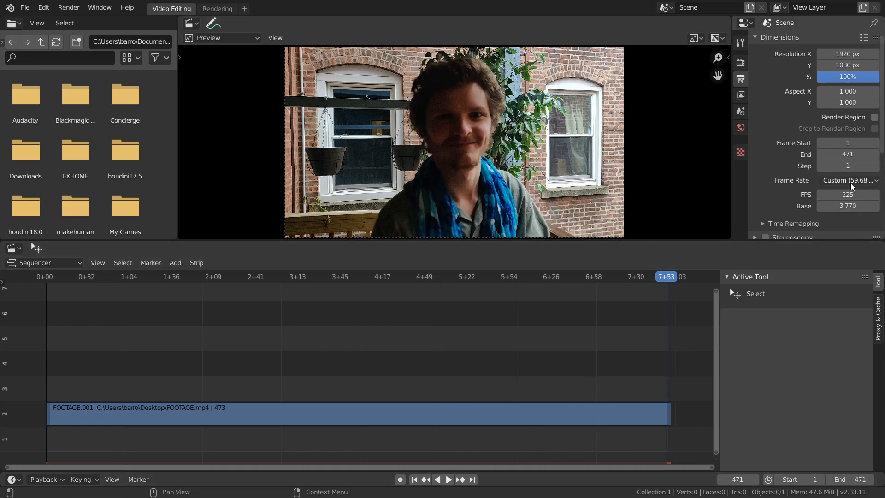
mouse_move(849, 180)
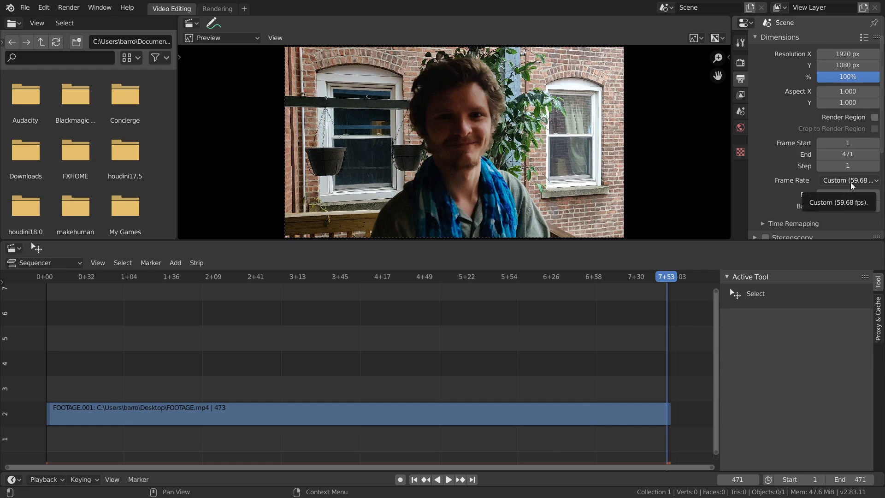
left_click(847, 181)
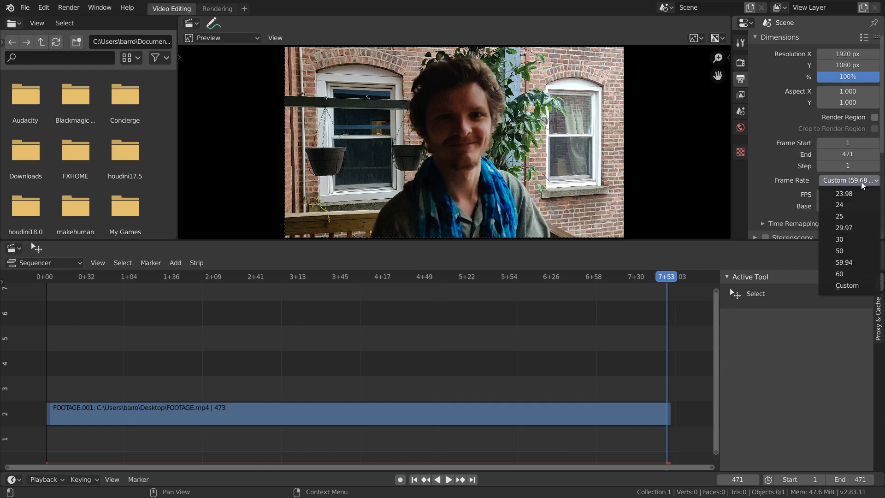
mouse_move(840, 273)
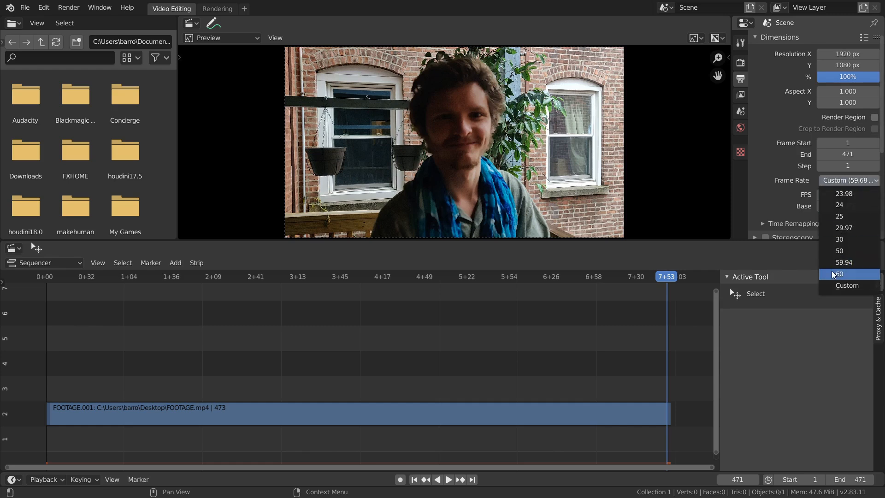
left_click(847, 285)
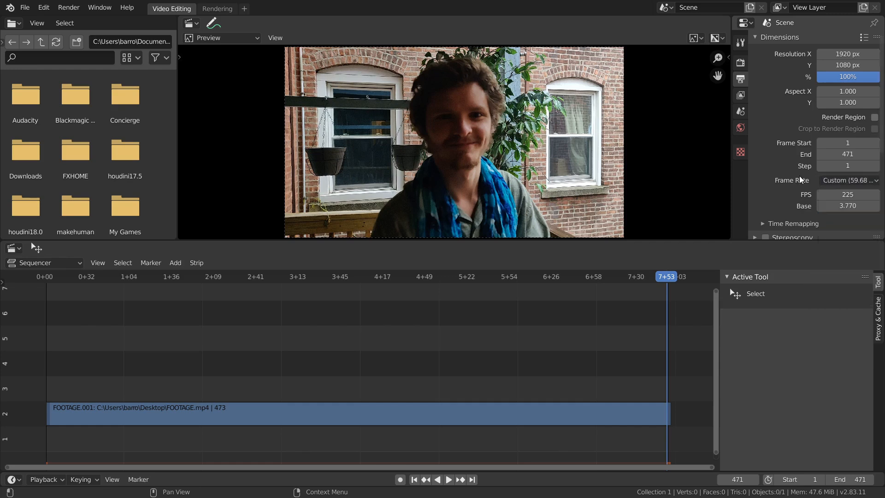
mouse_move(663, 384)
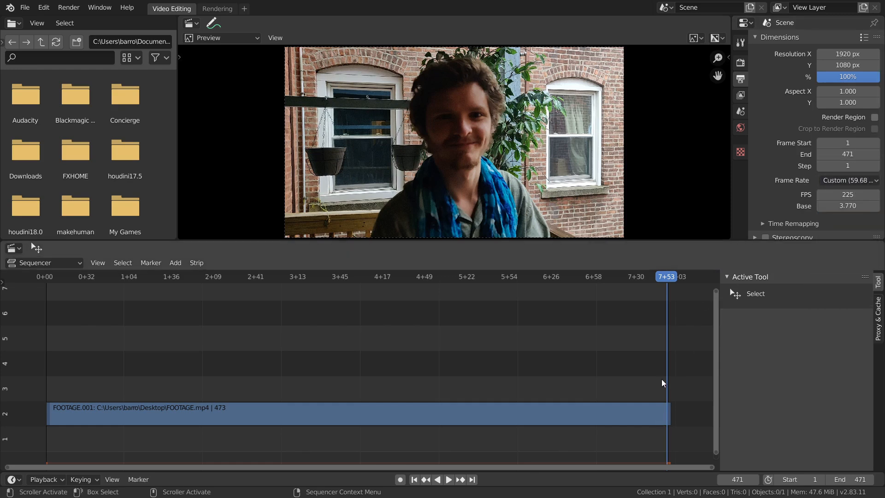
mouse_move(677, 370)
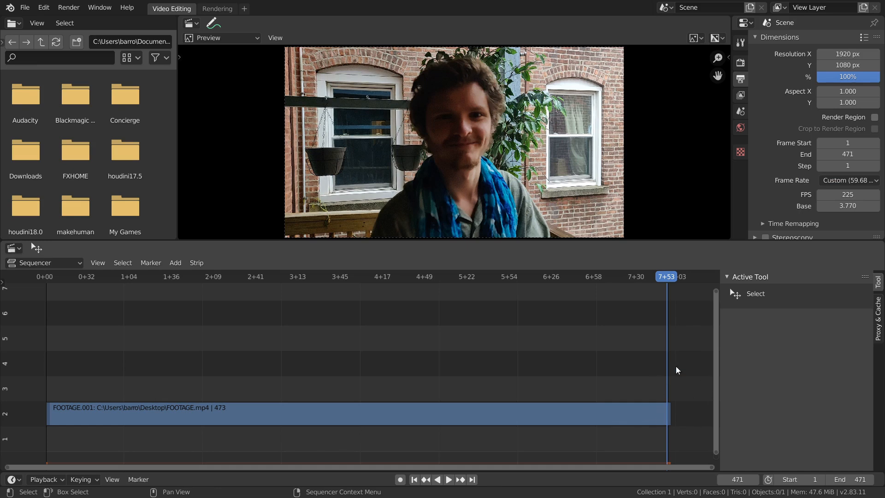
mouse_move(696, 402)
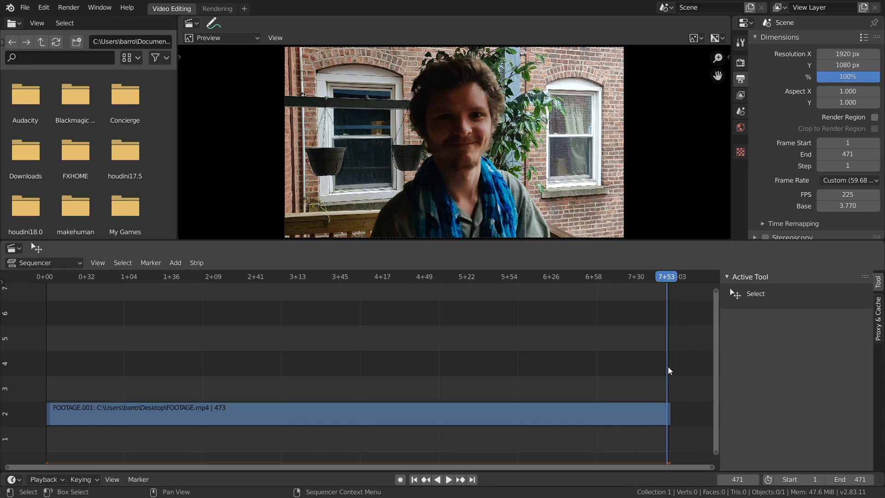
Step: Move the playhead to frame 205, showing the man on the porch
left_click(548, 276)
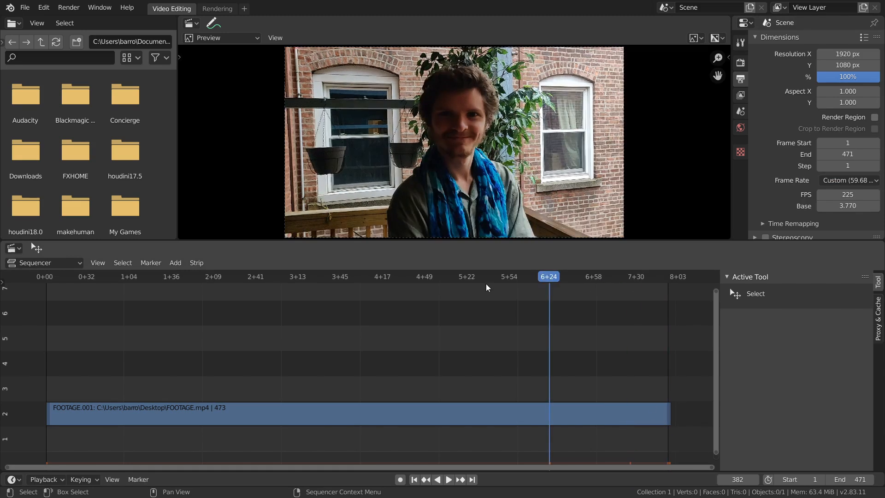
left_click(315, 276)
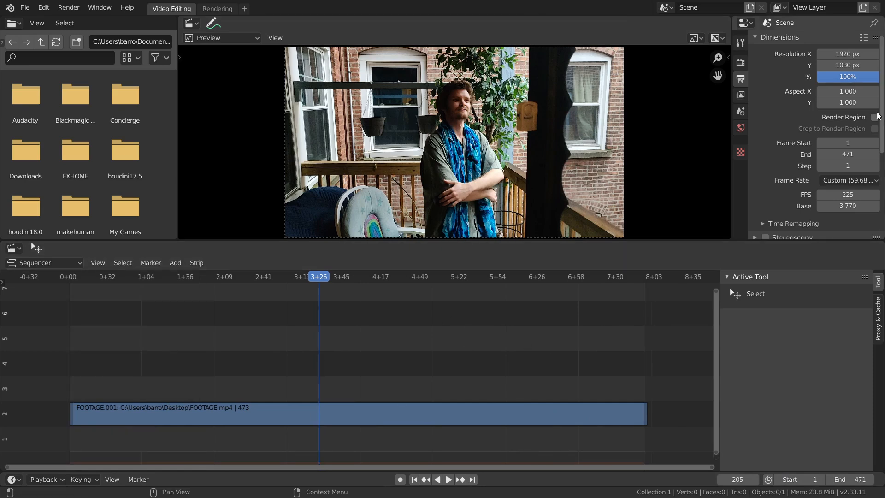
mouse_move(740, 82)
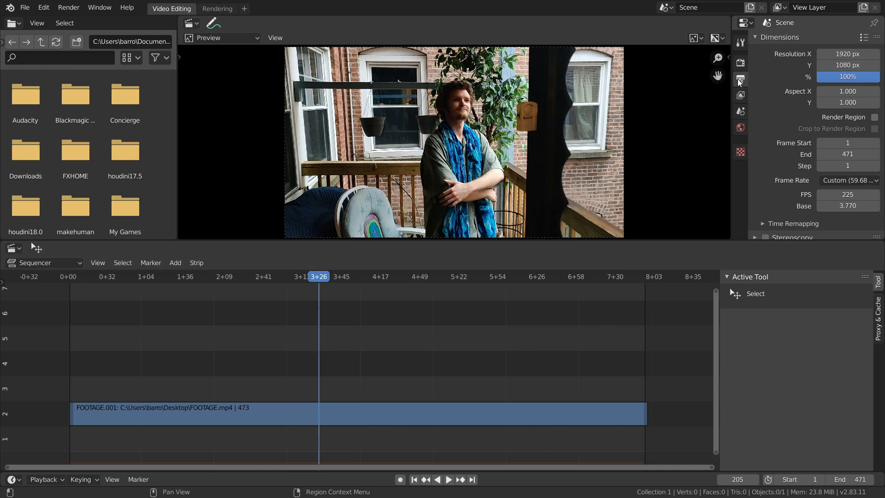
Step: Scroll to the Output panel and show the File Format list
scroll("down", 3)
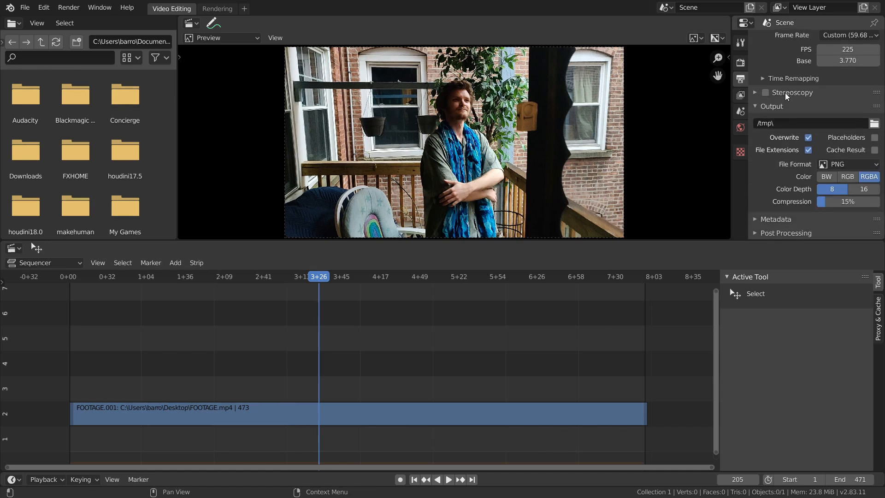
left_click(846, 165)
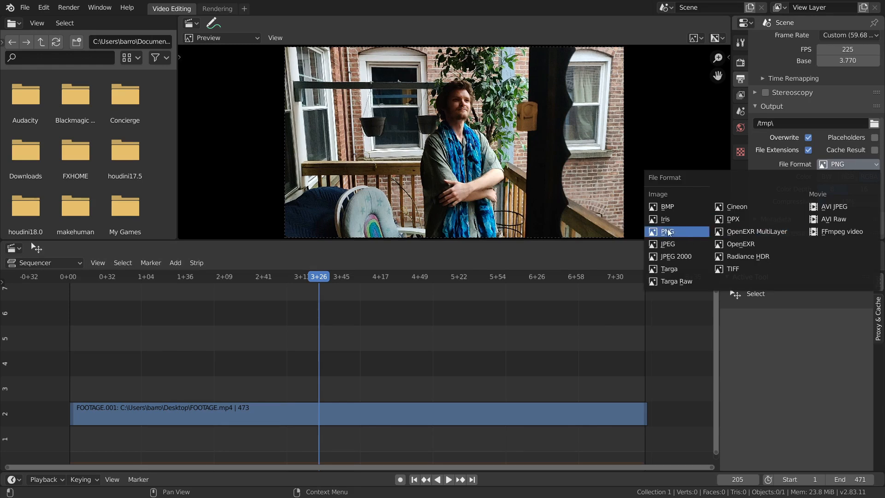
mouse_move(676, 232)
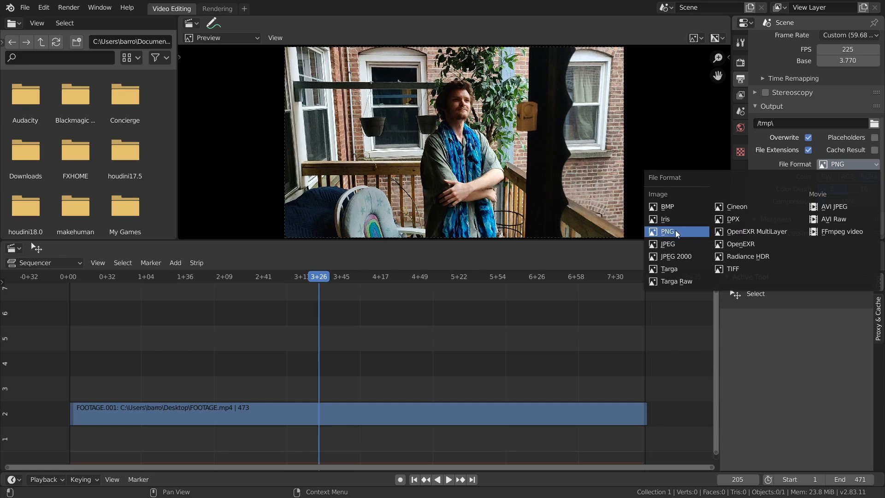
mouse_move(668, 231)
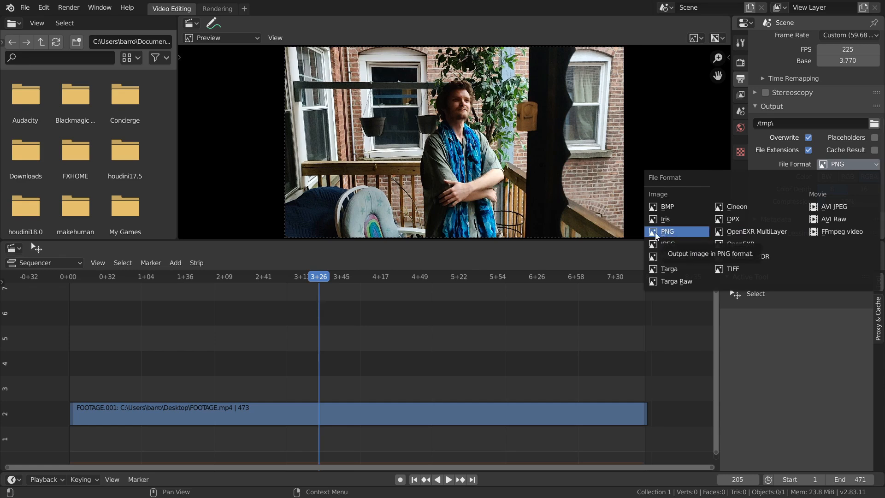
mouse_move(680, 234)
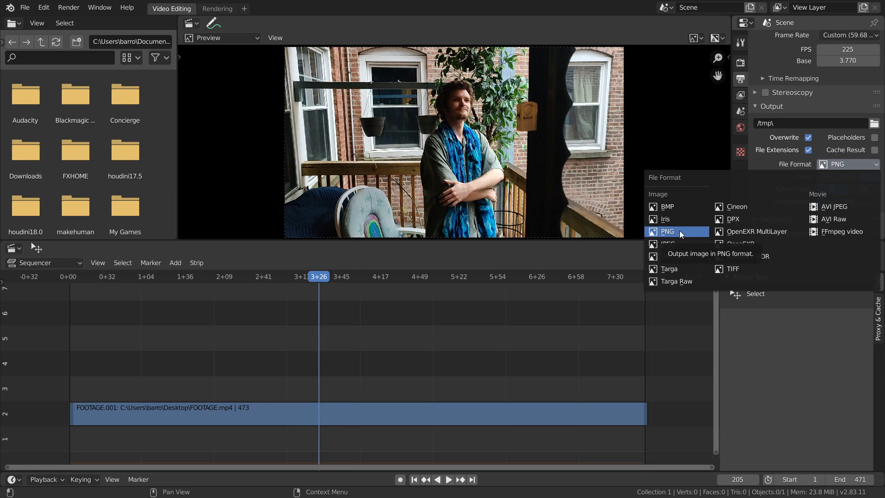
mouse_move(669, 243)
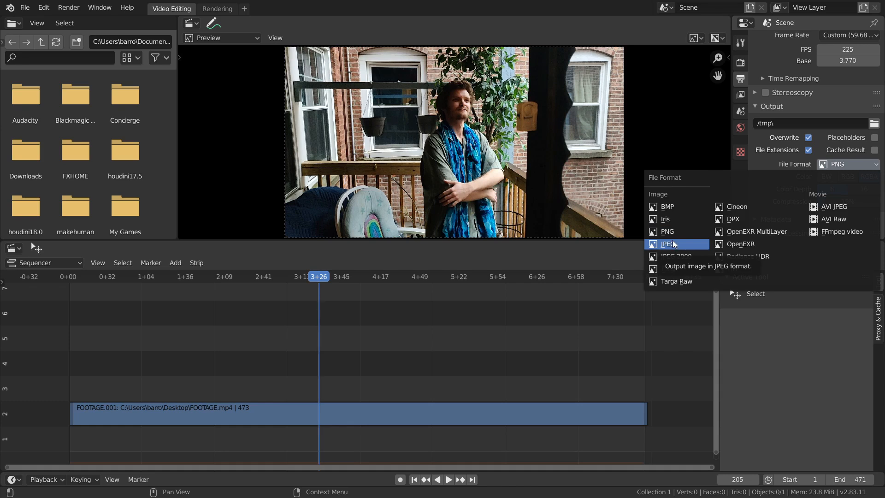
mouse_move(661, 249)
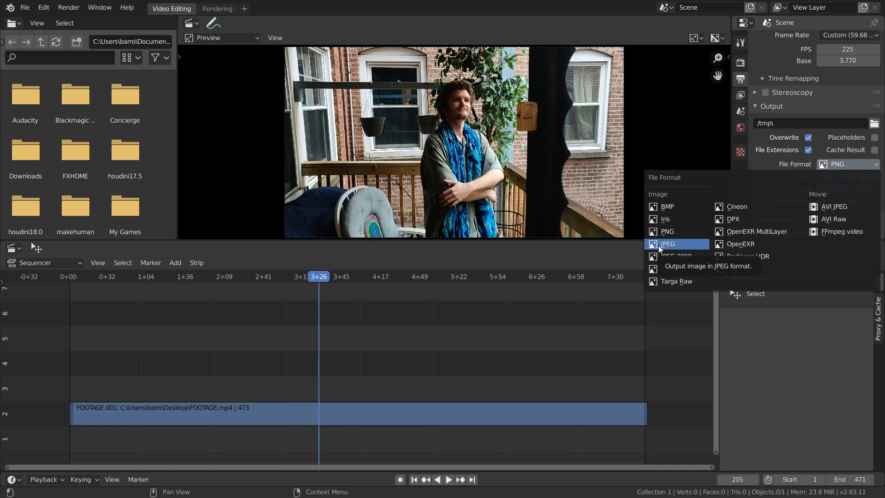
mouse_move(756, 268)
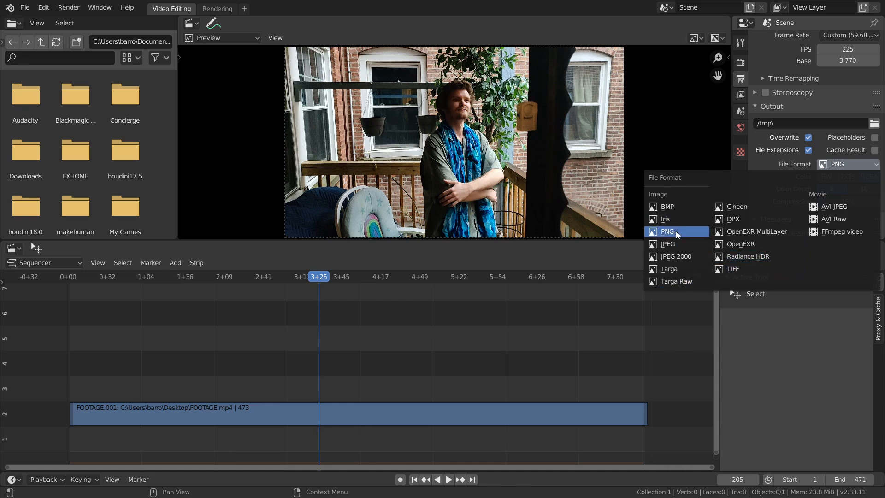
Step: Keep PNG as the output format and set its color to RGB without alpha
left_click(667, 231)
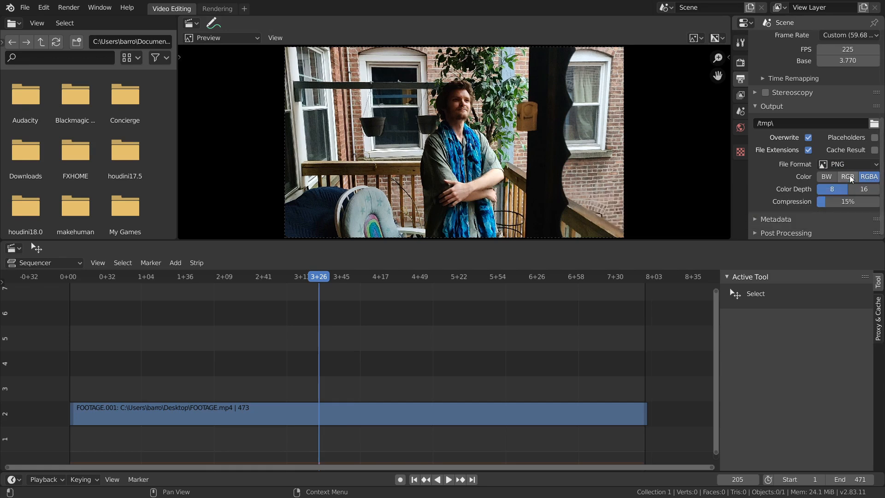
left_click(847, 176)
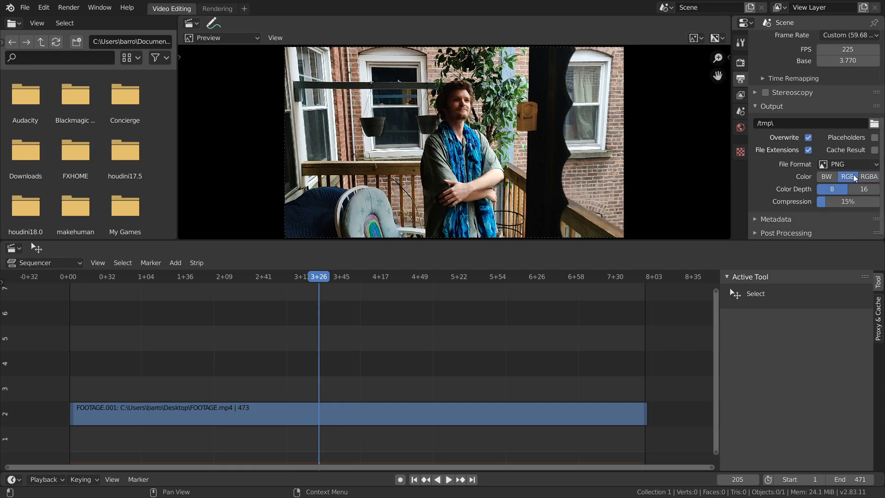
left_click(847, 176)
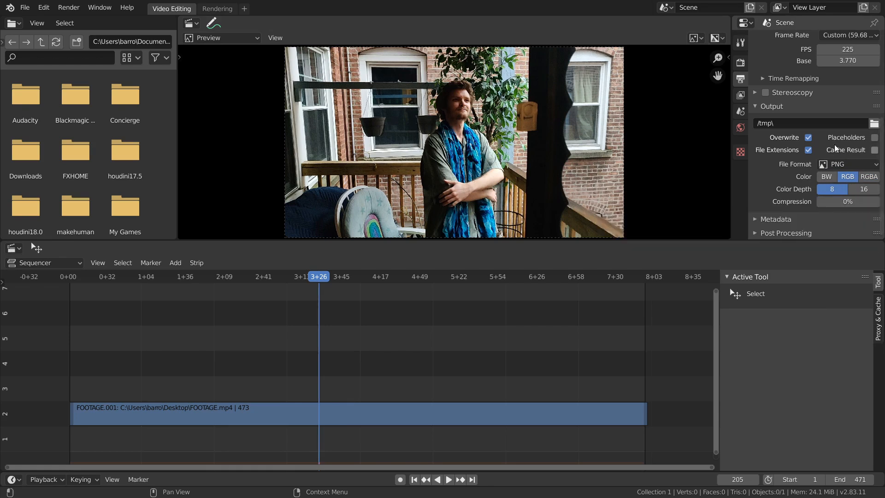
Step: Set the PNG output compression to 0% and begin choosing the render output folder
left_click(847, 163)
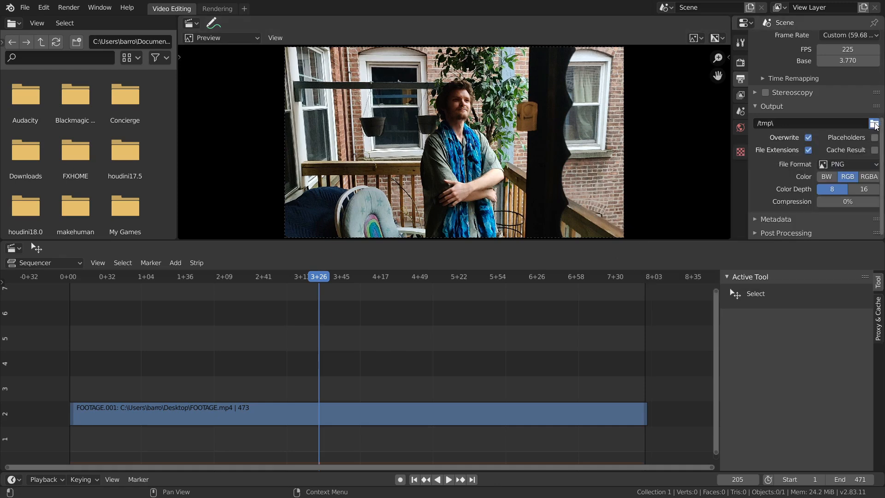
left_click(874, 123)
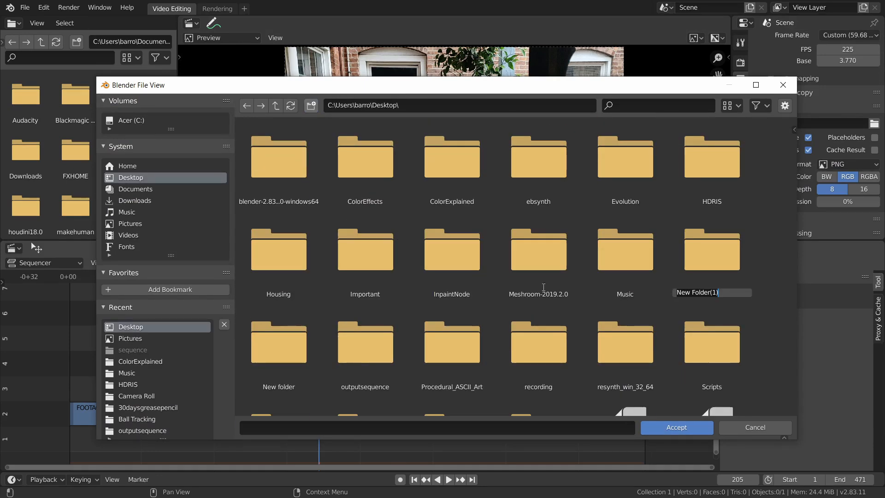
Step: Point the output path to Desktop/besttutorialeverfolder with the 'sequence_' file name prefix
type("besttutorialeverfolder")
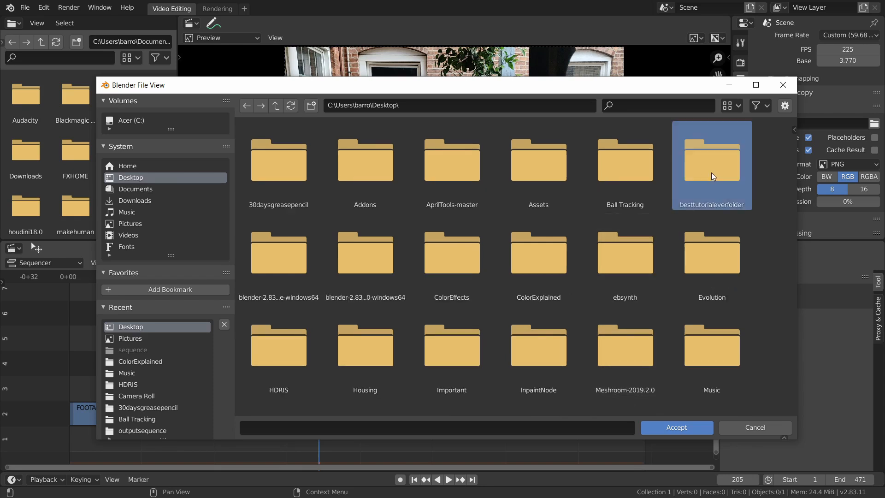
double_click(711, 161)
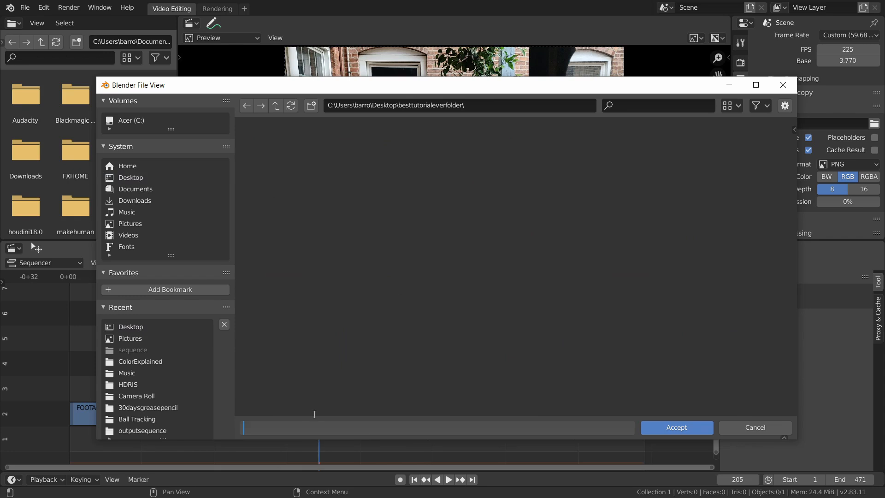
type("sequence_")
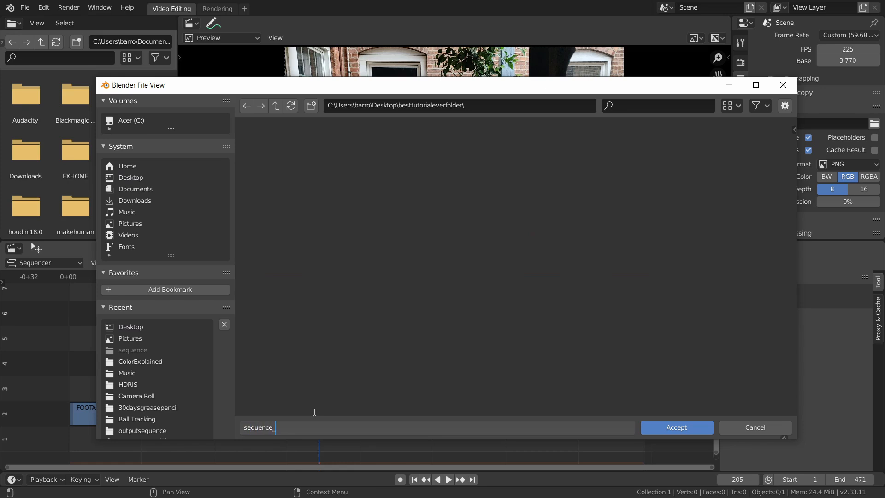
mouse_move(276, 416)
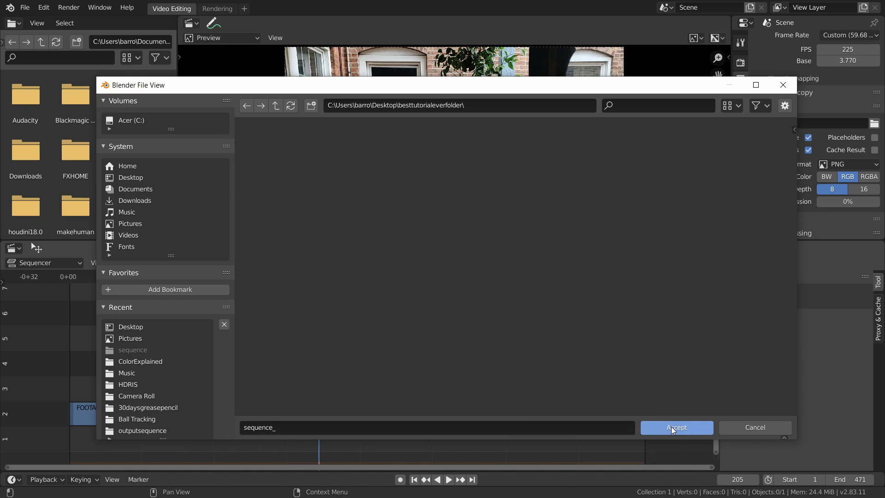
left_click(675, 427)
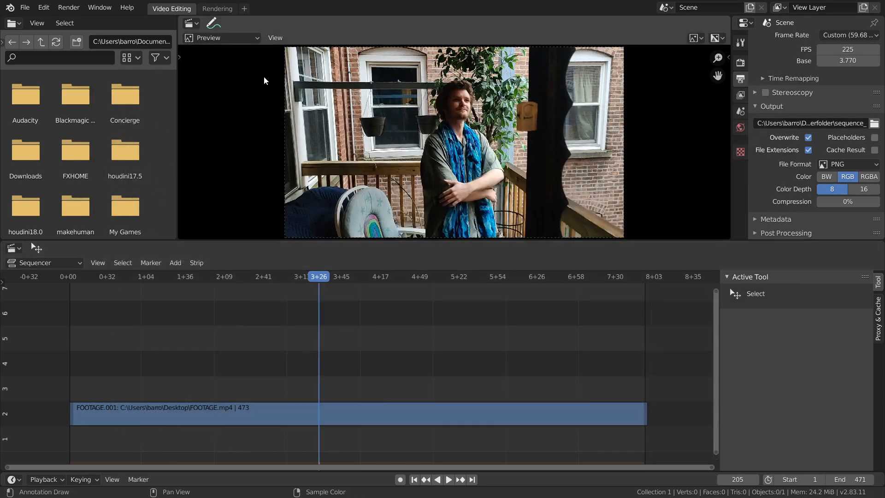
Step: Render the animation to PNG frames, close the render result, and exit fullscreen
left_click(69, 7)
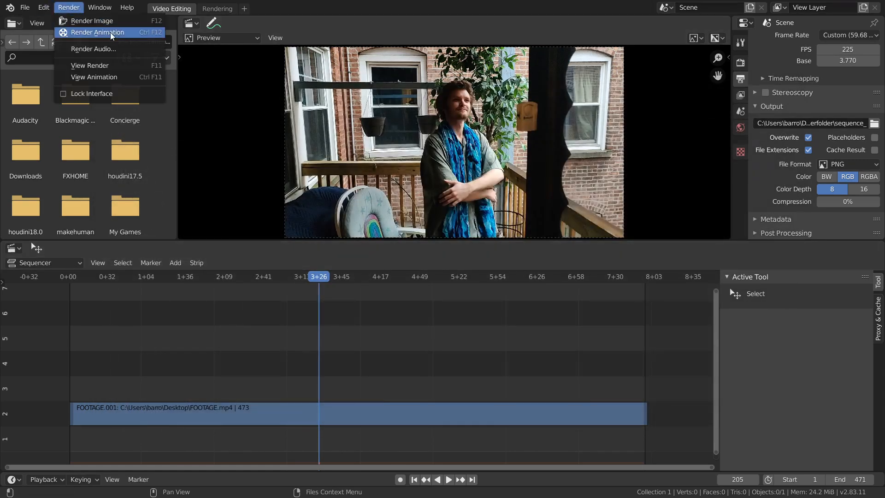
mouse_move(93, 21)
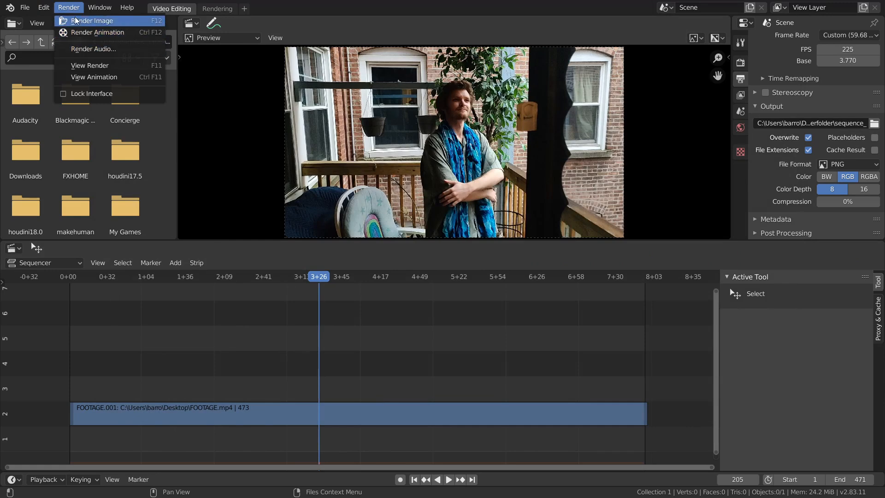
left_click(68, 7)
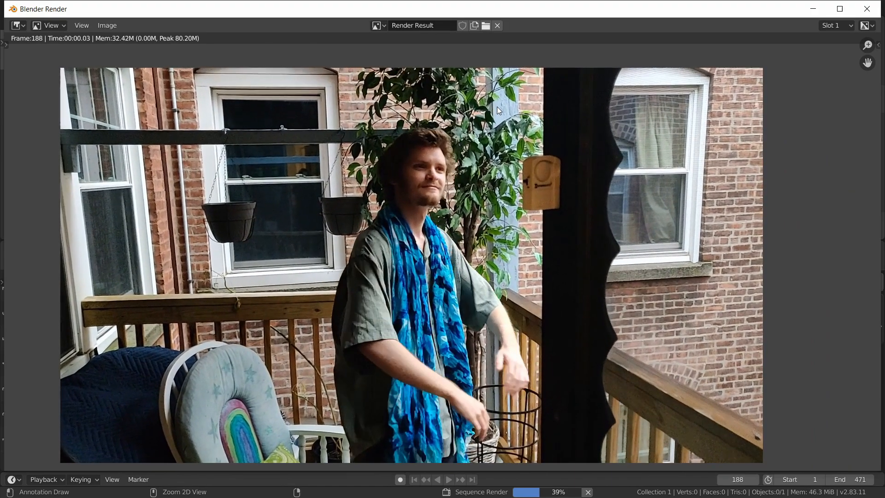
left_click(449, 480)
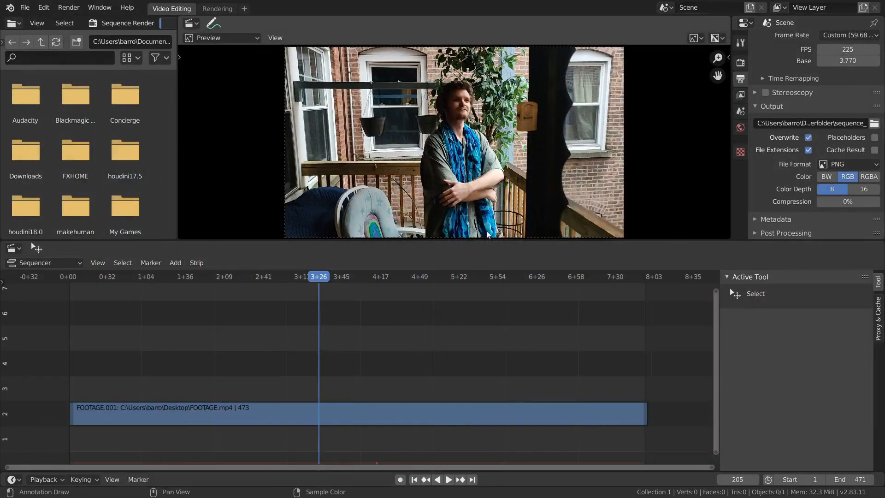
right_click(403, 170)
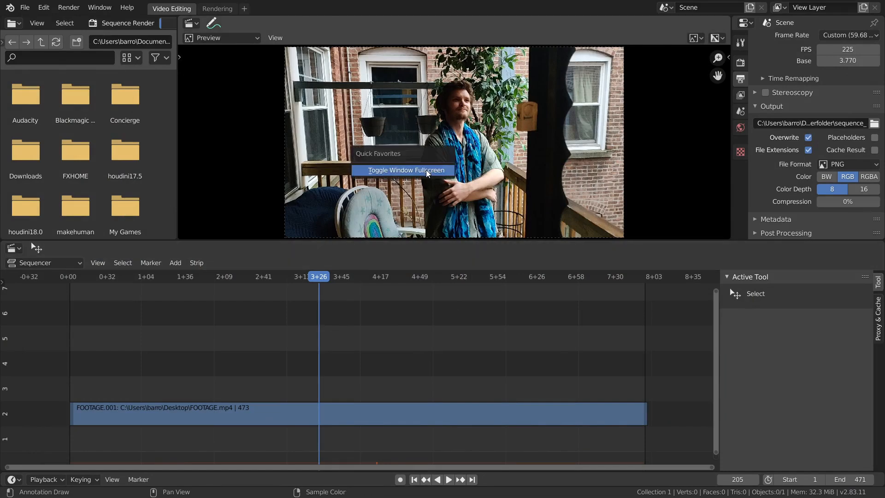
left_click(402, 170)
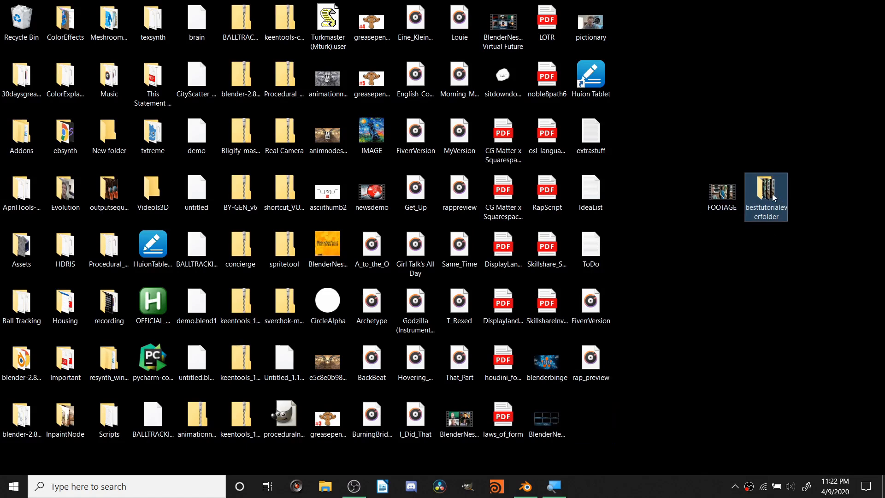
Step: Browse besttutorialeverfolder to check the 251 sequence_ PNG frames, then return to Blender
double_click(766, 193)
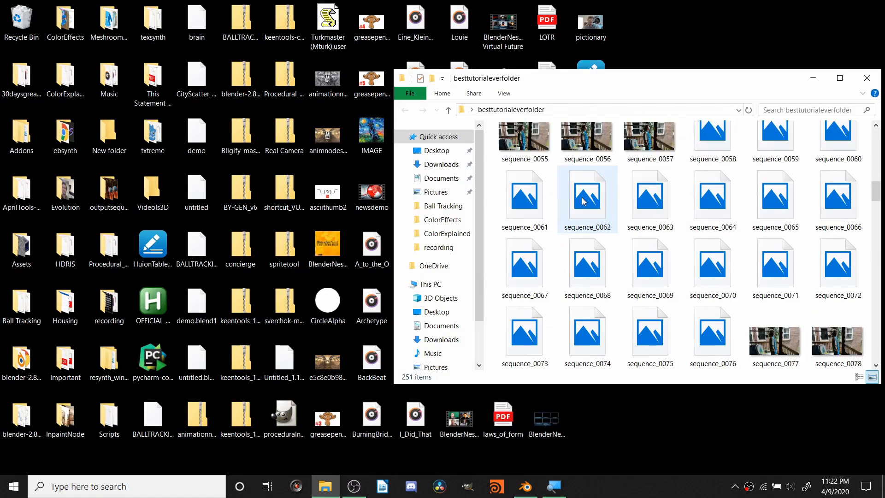
scroll("down", 3)
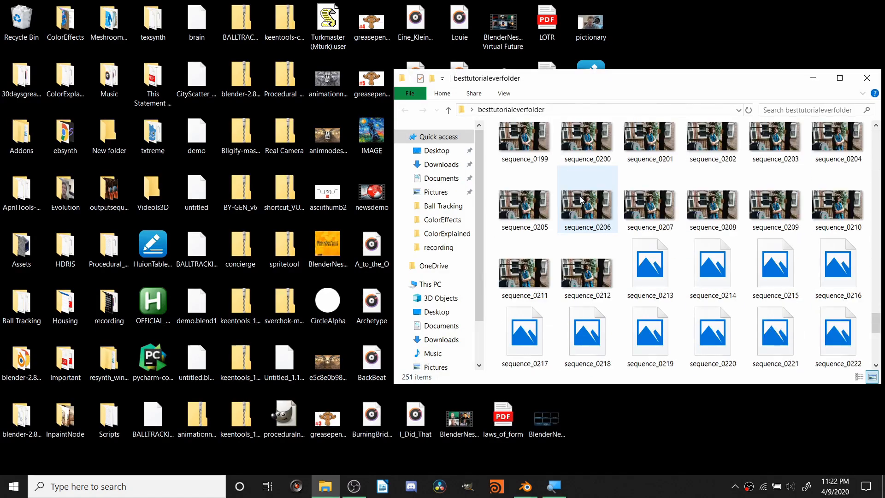
scroll("up", 3)
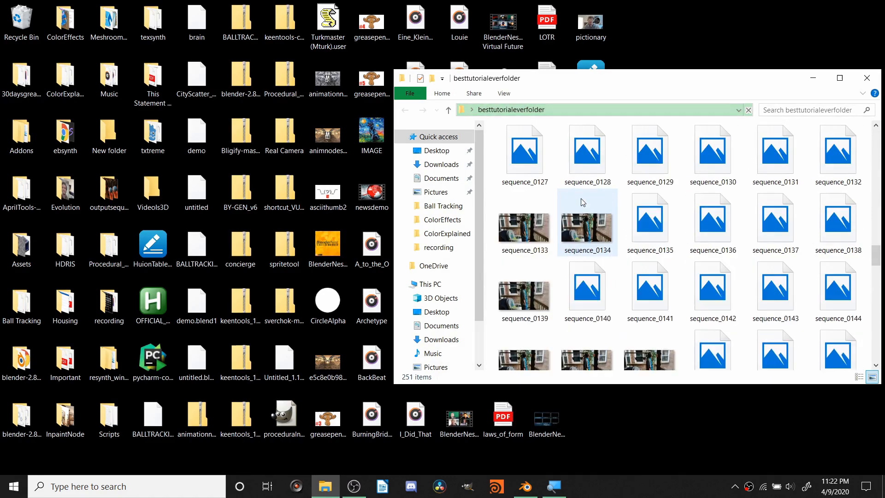
scroll("up", 3)
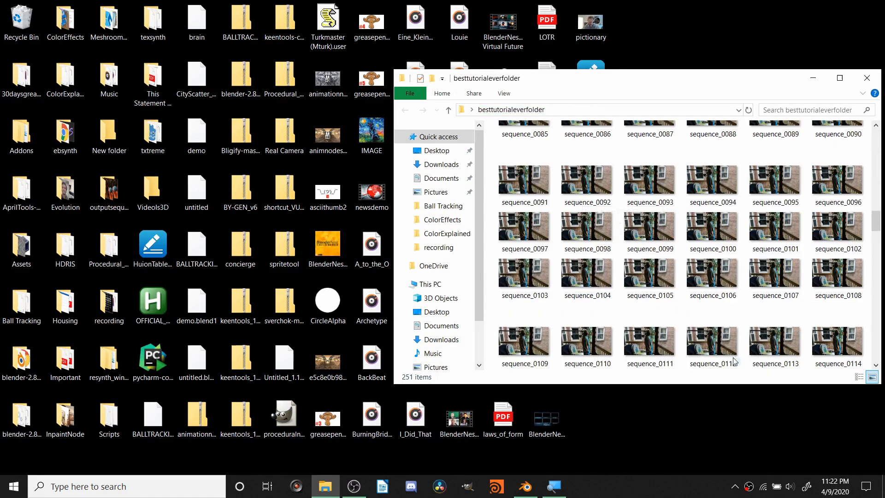
left_click(525, 487)
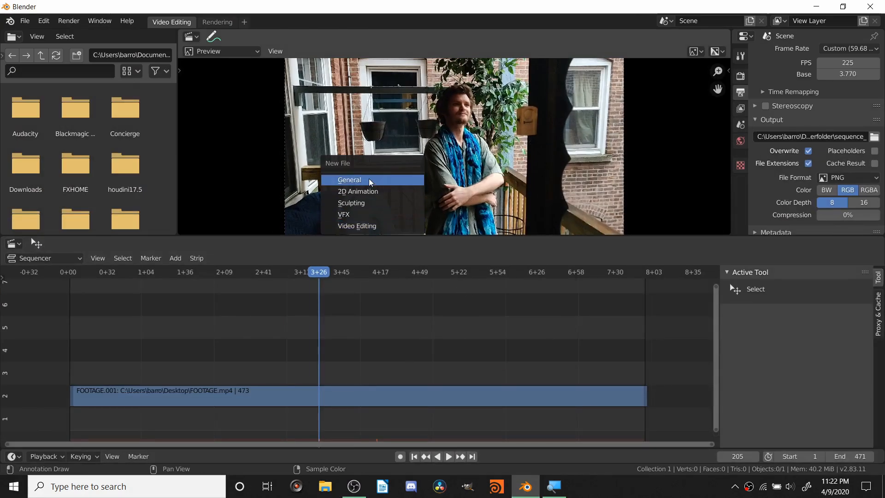
Step: Create a new General file, switch to the Movie Clip Editor, and open sequence_0001.png
left_click(349, 179)
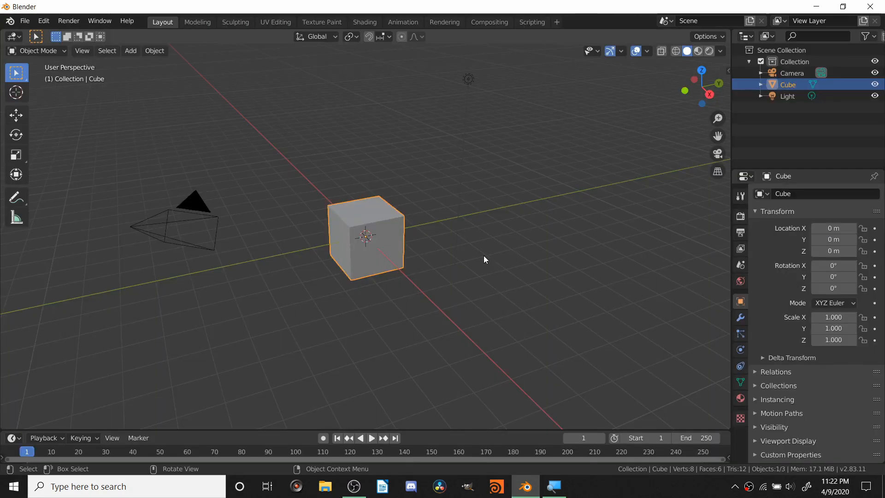
mouse_move(9, 36)
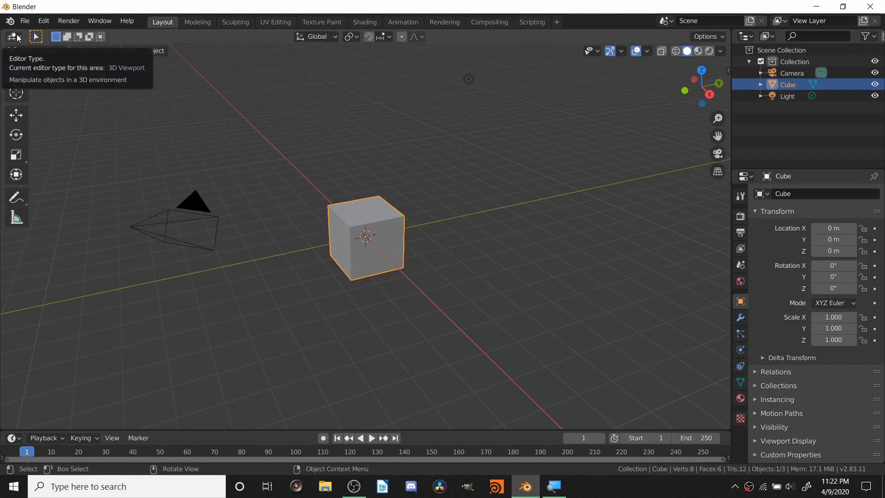
left_click(10, 36)
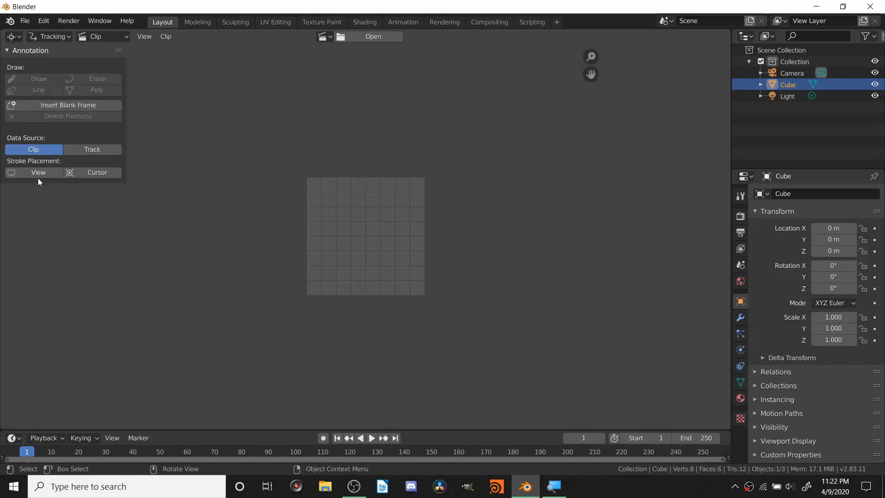
left_click(368, 36)
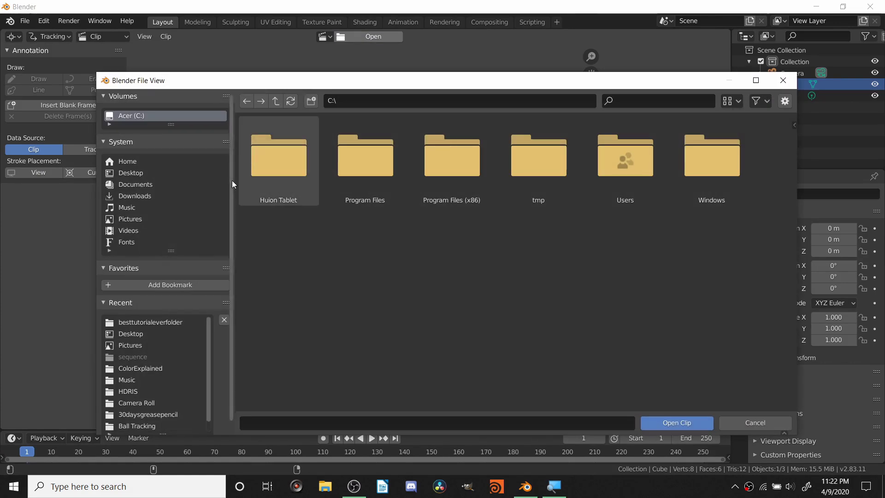
double_click(149, 322)
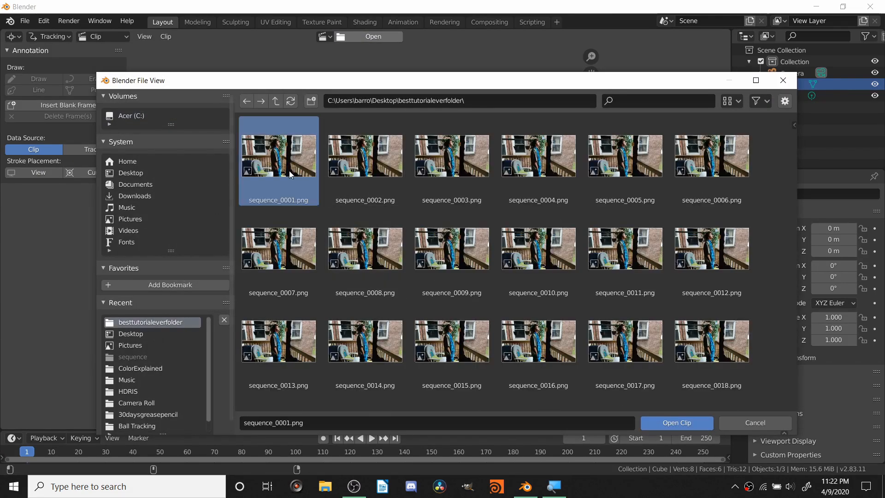
left_click(676, 422)
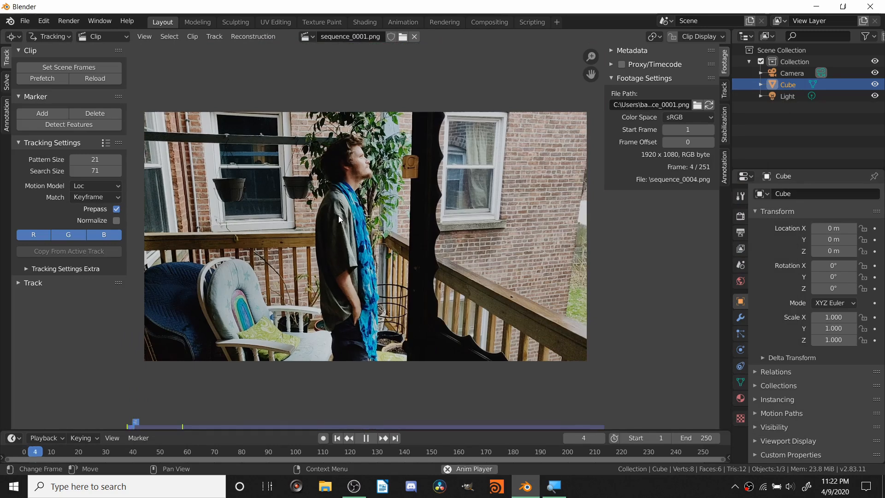
Step: Set the scene frame rate to 60 fps and stop clip playback at frame 1
left_click(365, 438)
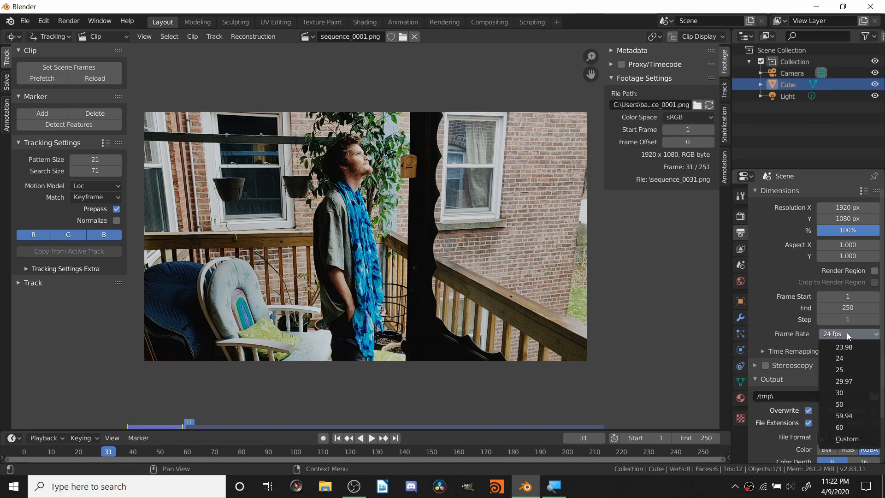
mouse_move(840, 358)
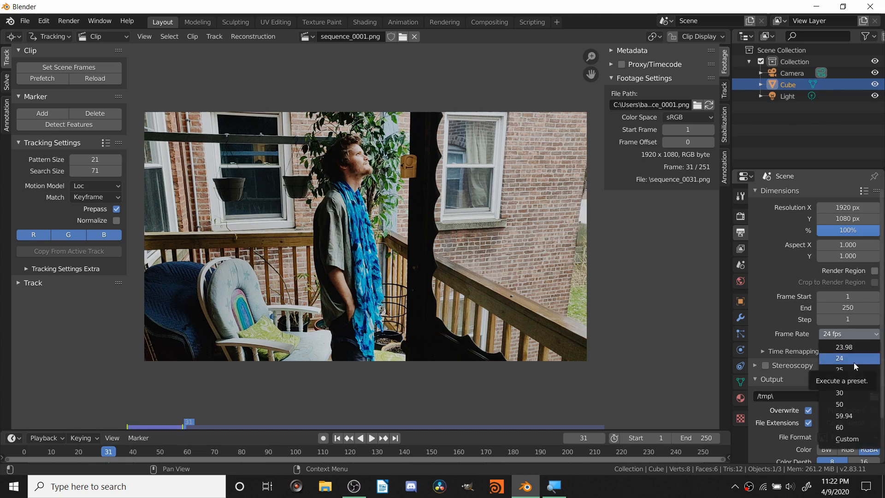
mouse_move(839, 405)
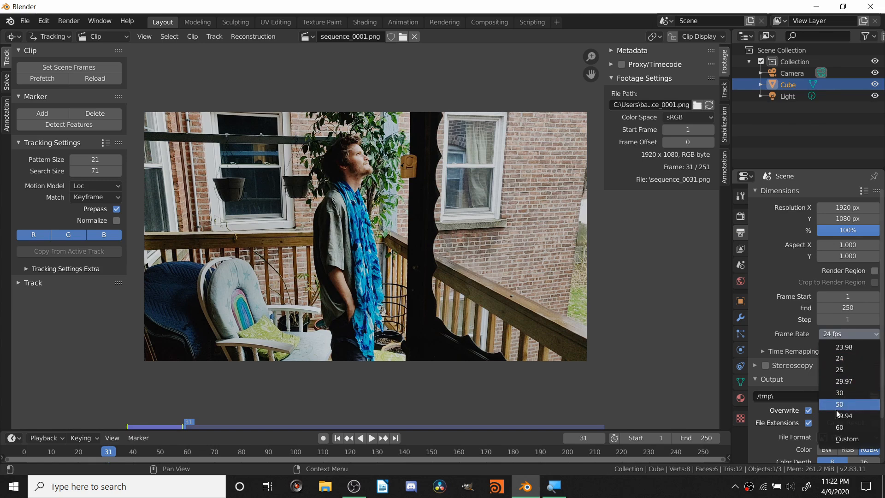
left_click(849, 334)
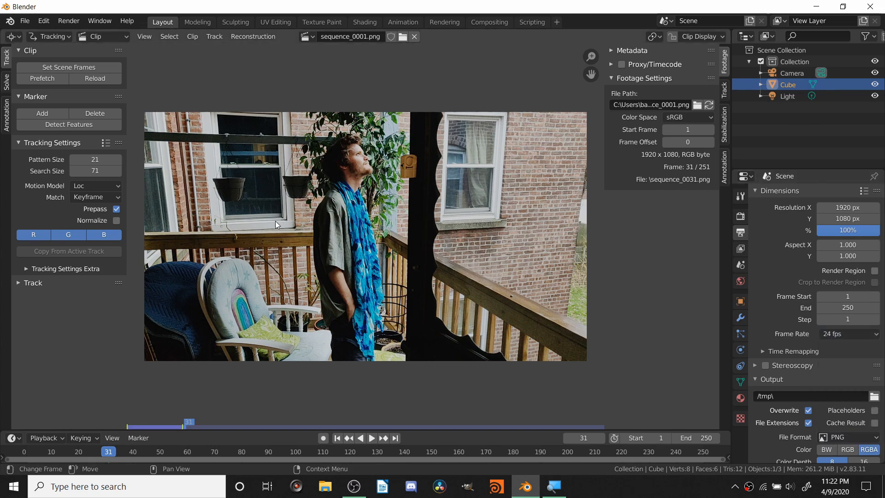
left_click(847, 334)
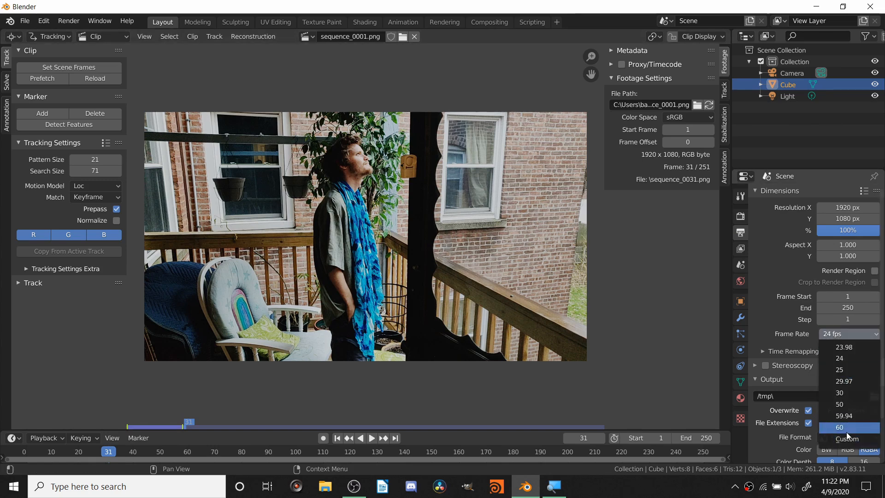
mouse_move(847, 439)
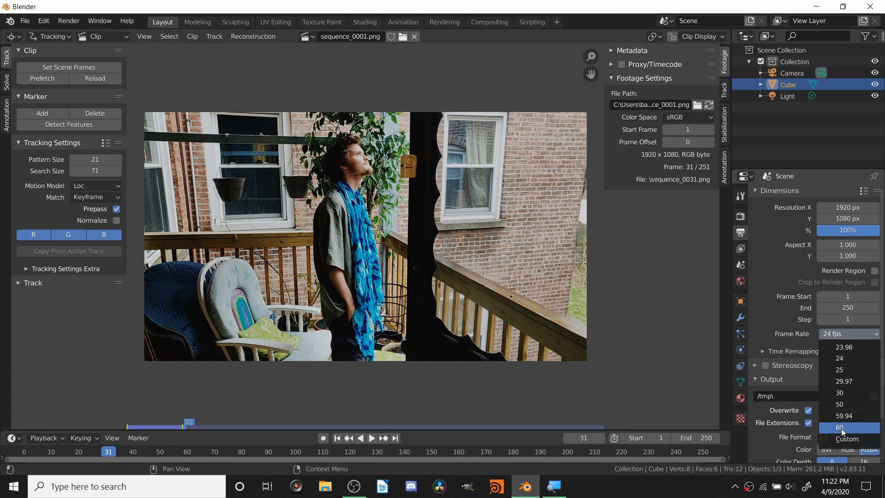
left_click(839, 428)
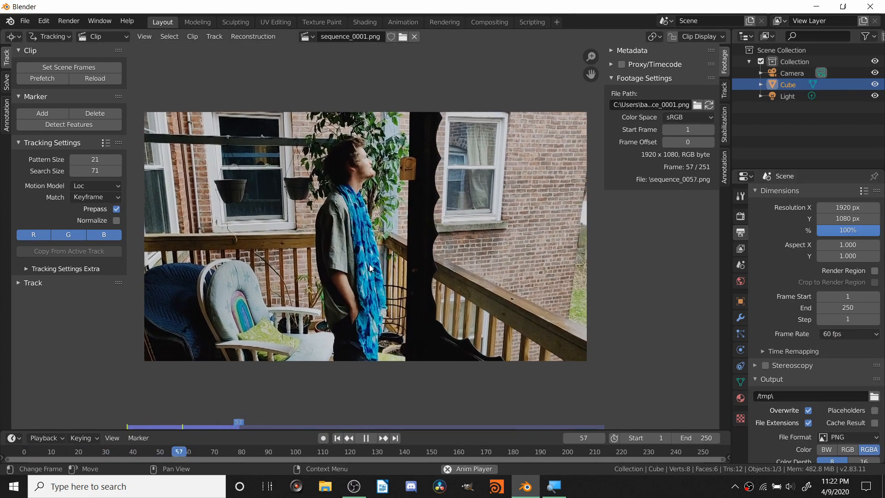
left_click(337, 437)
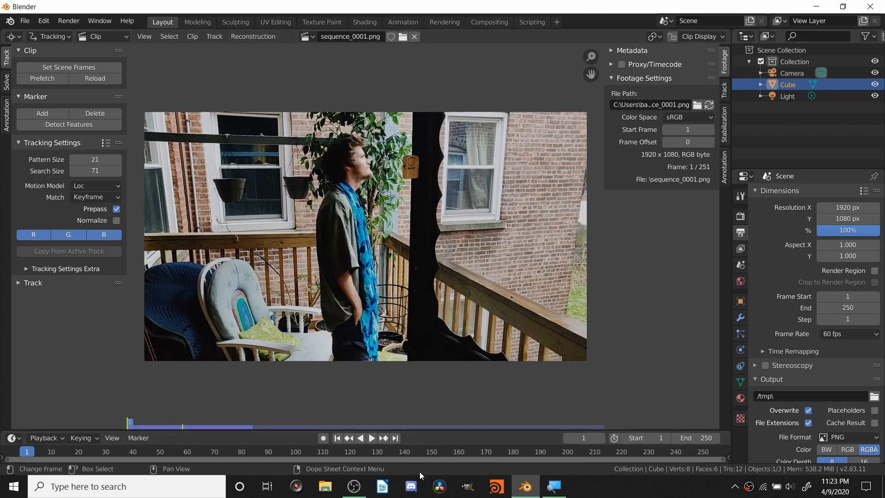
left_click(354, 486)
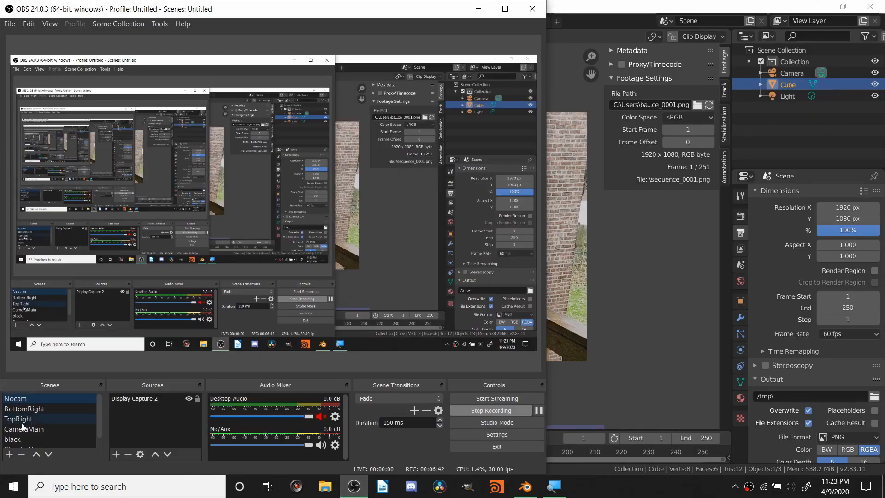